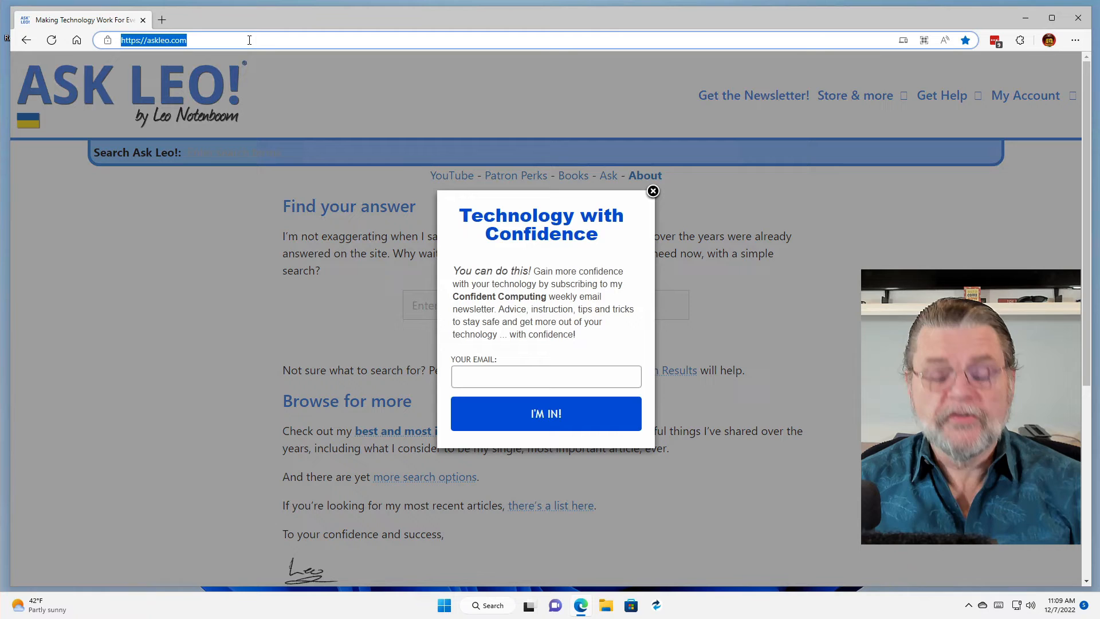
- Go to google.com in Edge, replacing the Ask Leo site
type("google.com")
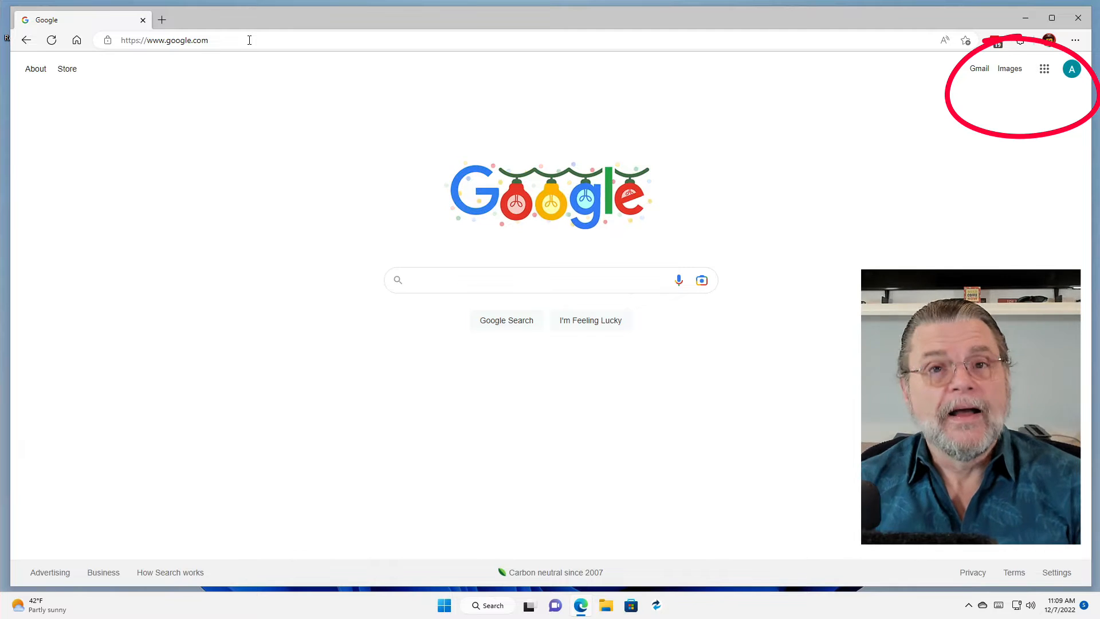
mouse_move(534, 77)
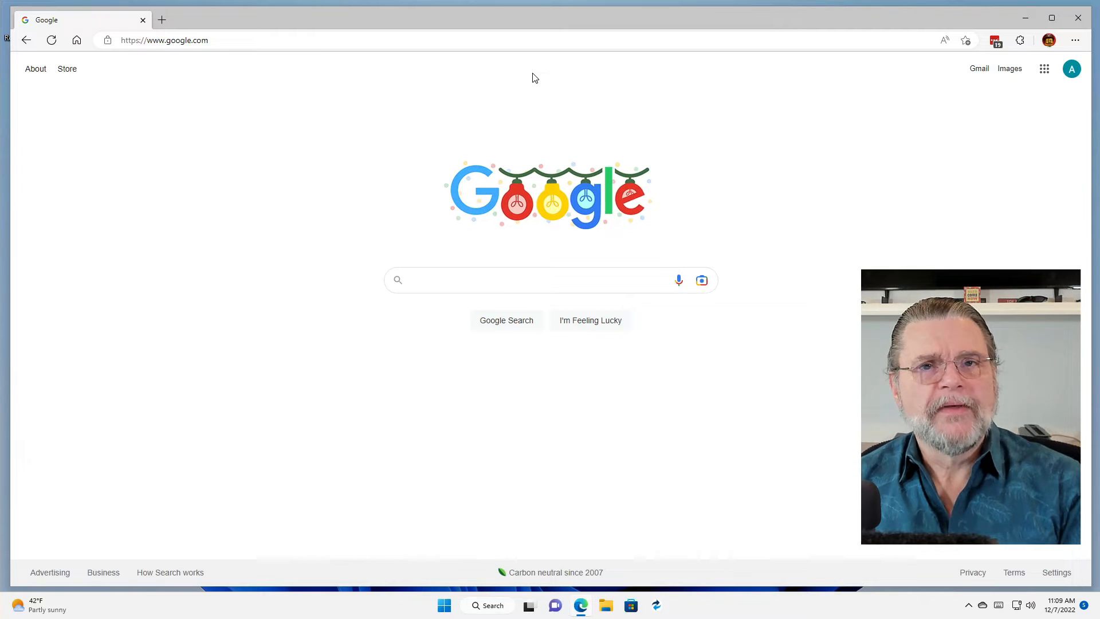
mouse_move(526, 87)
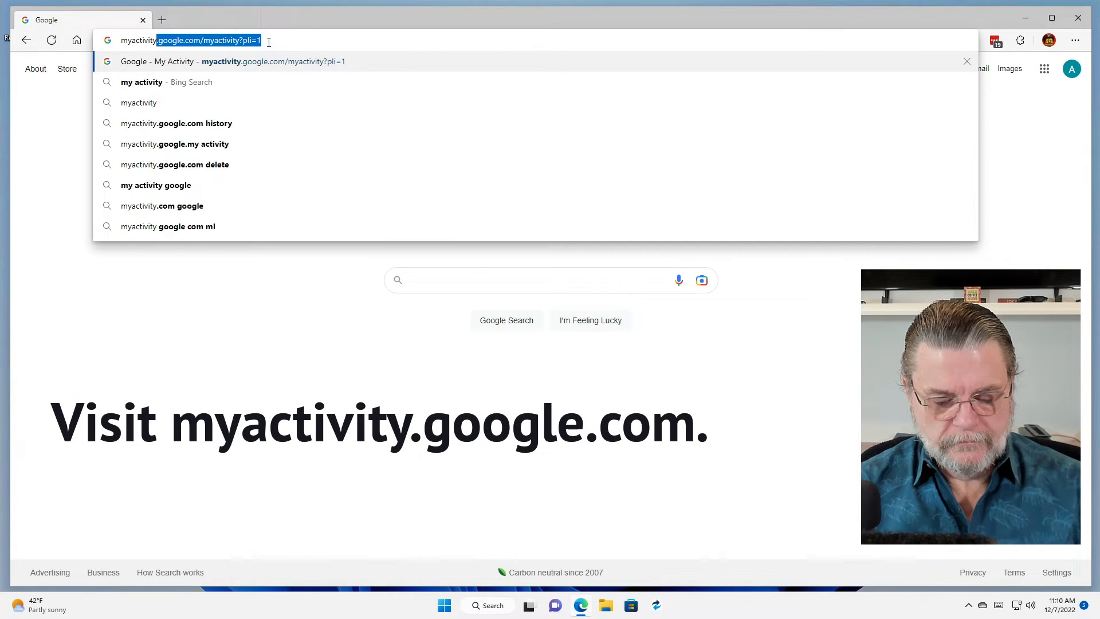
- Load myactivity.google.com and scroll through today's and December 5 search activity
type("myactivity.google.com")
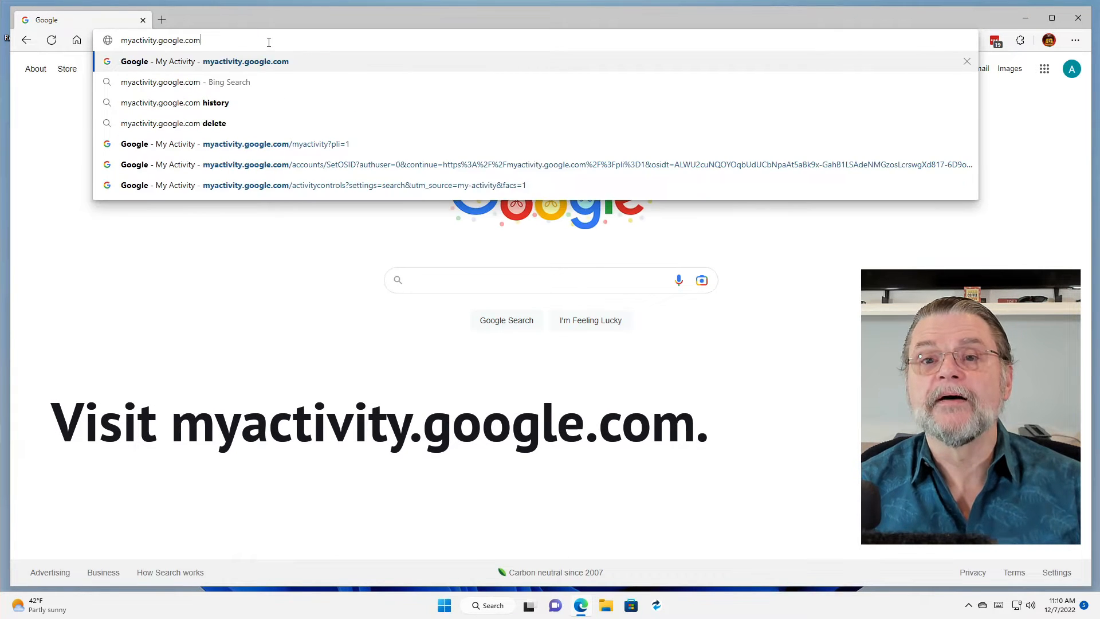
left_click(203, 61)
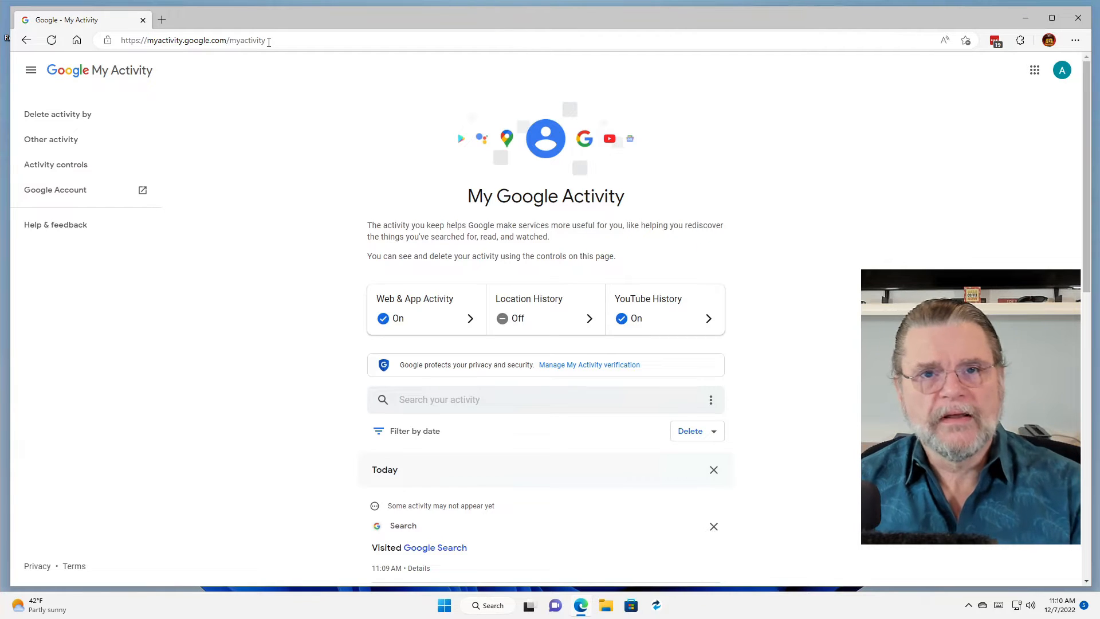
mouse_move(295, 276)
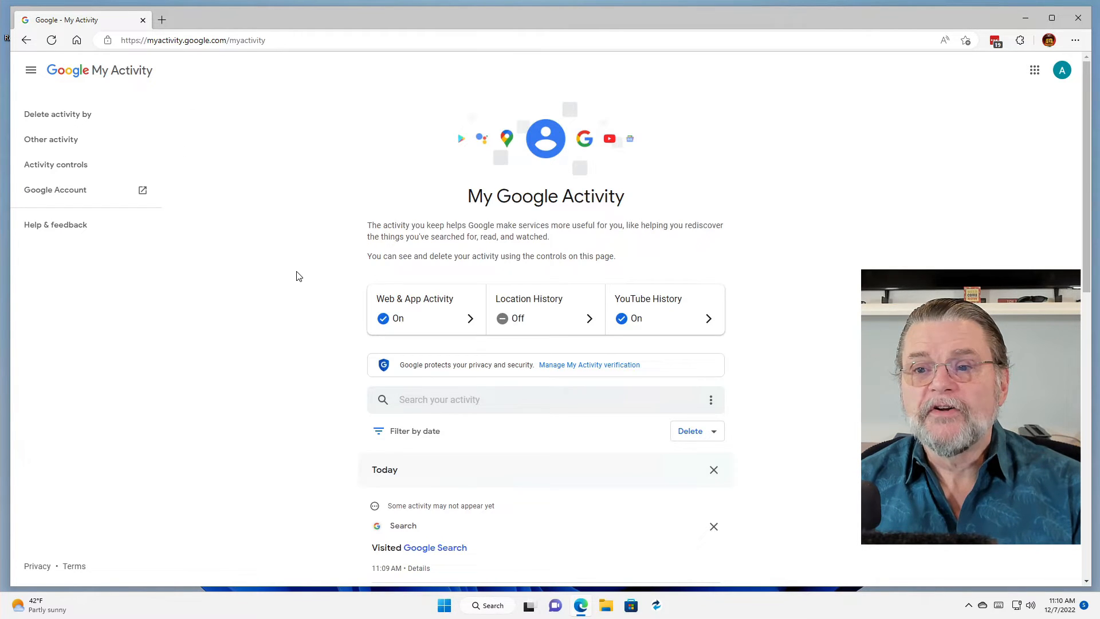
scroll("down", 3)
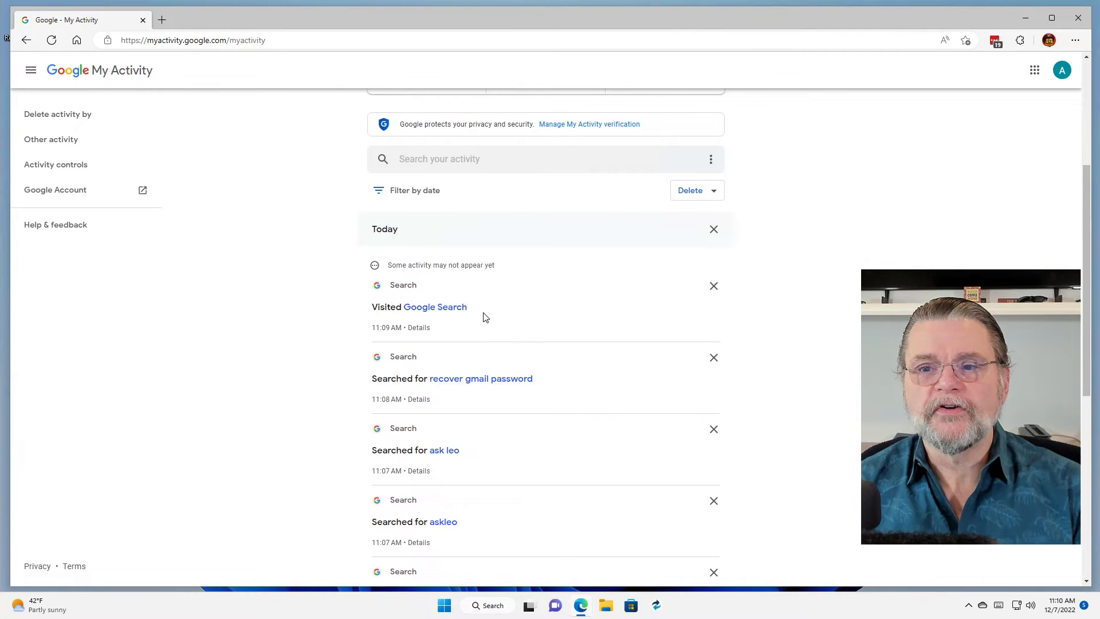
mouse_move(541, 393)
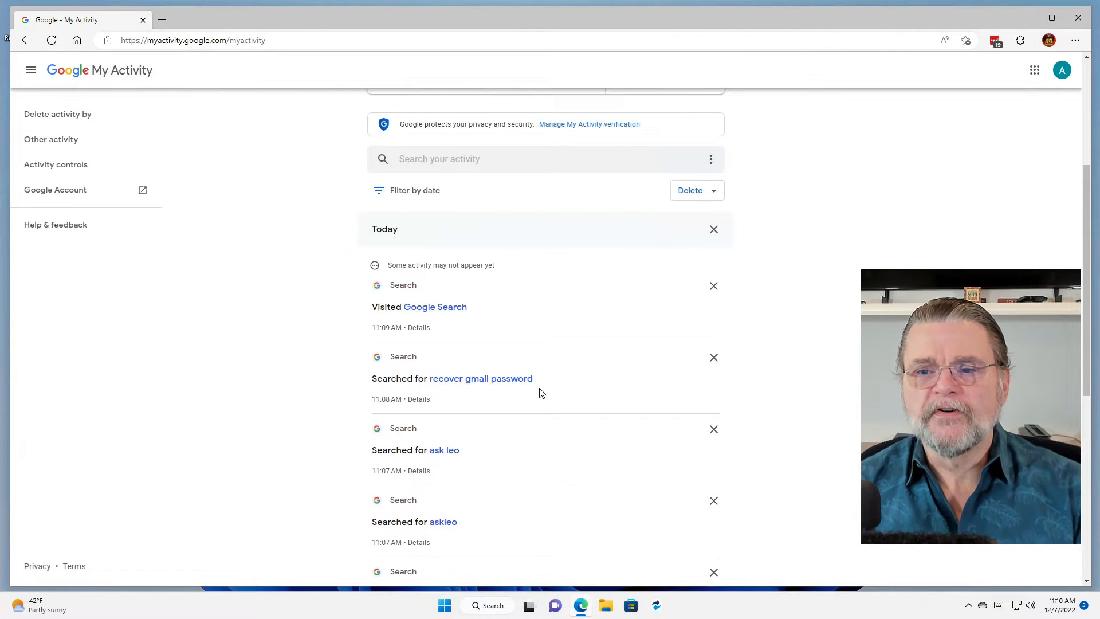
scroll("down", 3)
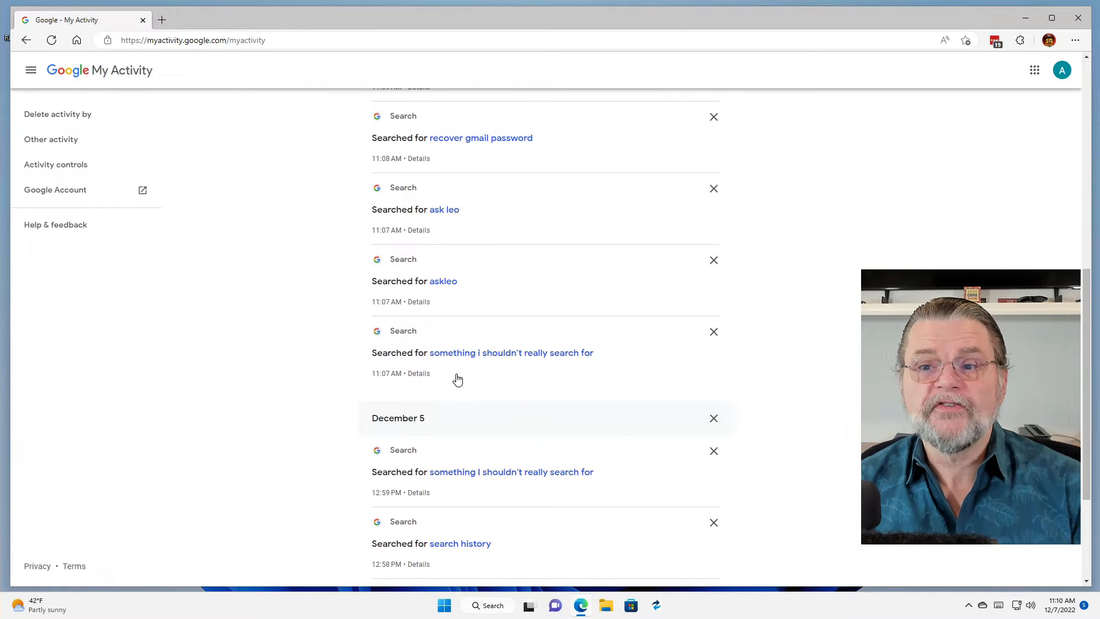
mouse_move(700, 385)
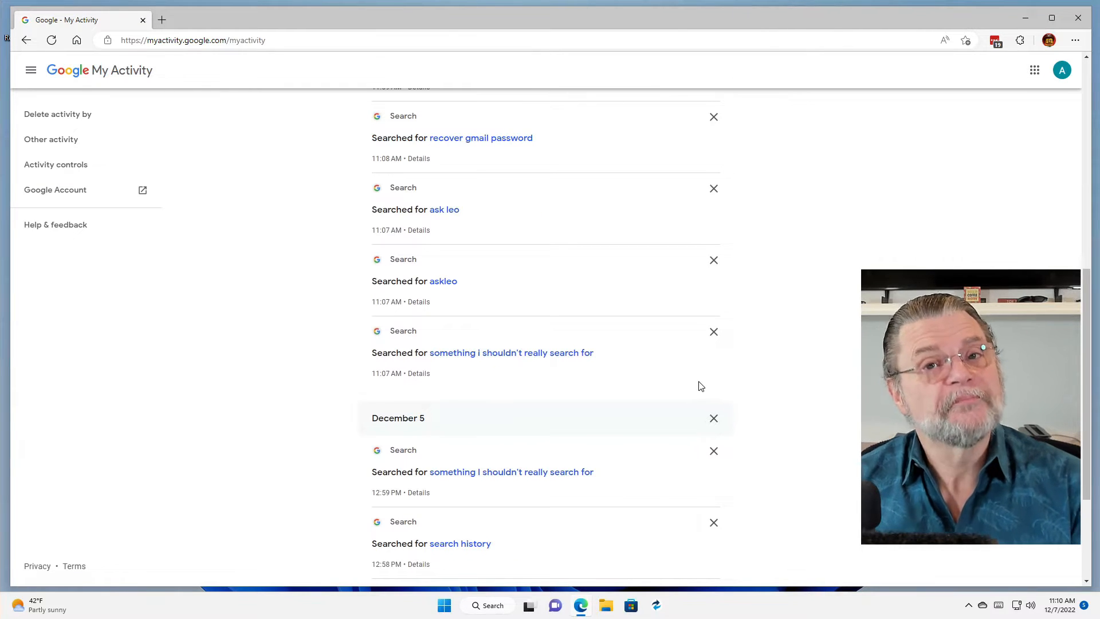
scroll("up", 3)
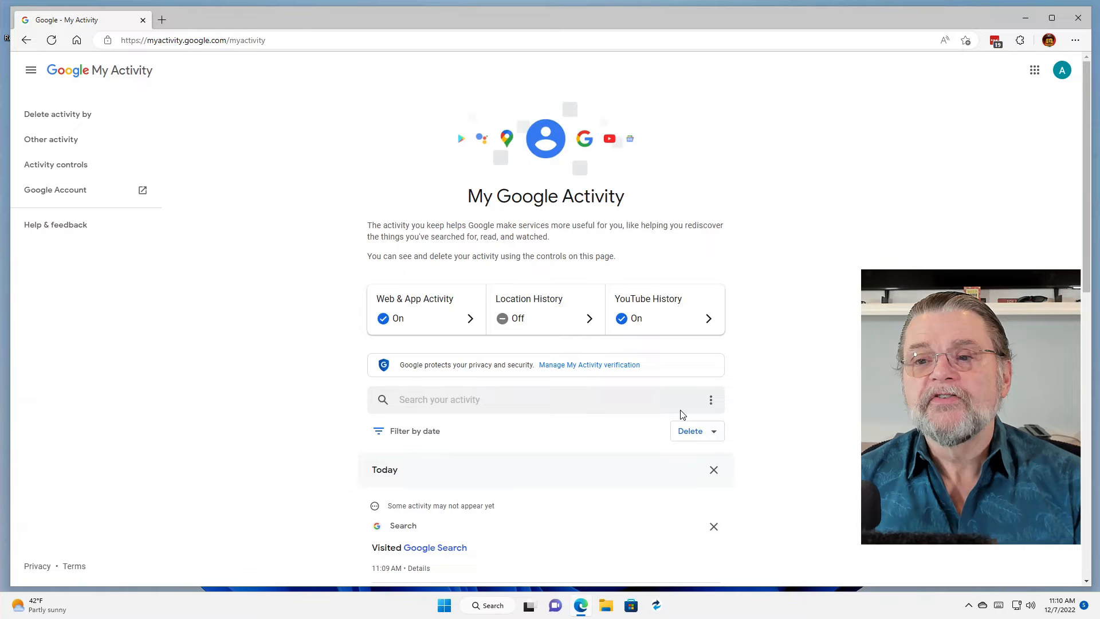
mouse_move(758, 426)
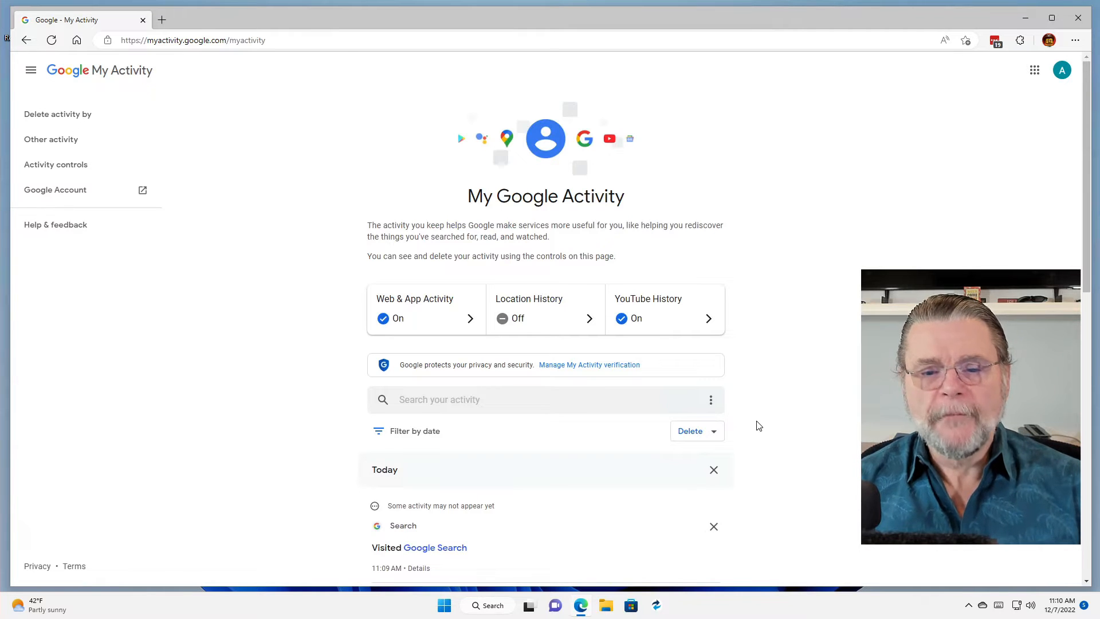
mouse_move(431, 435)
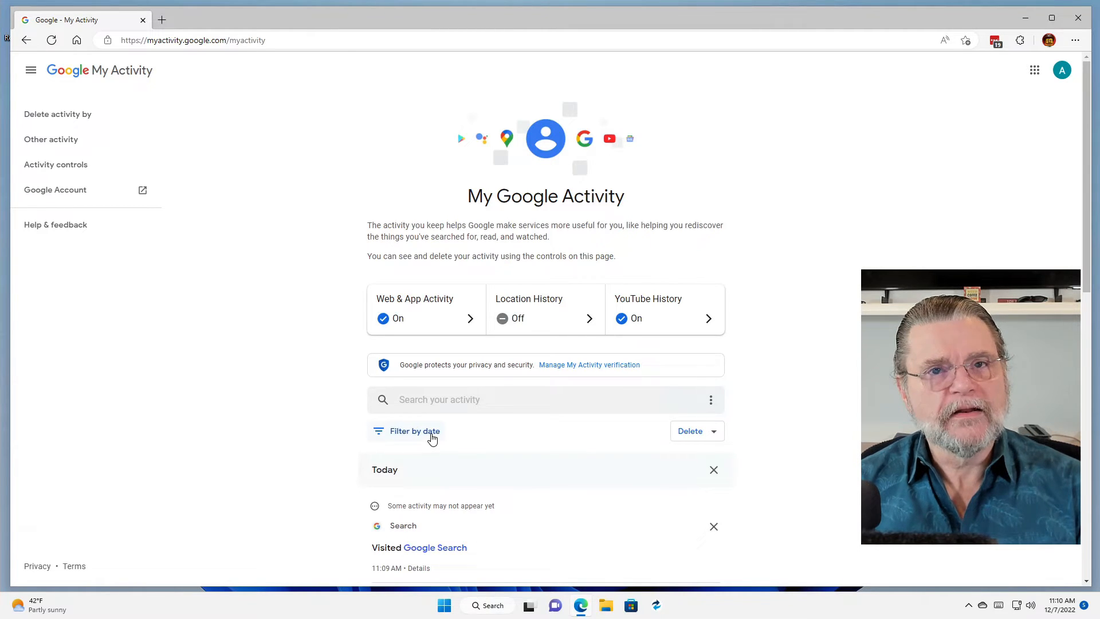
left_click(405, 431)
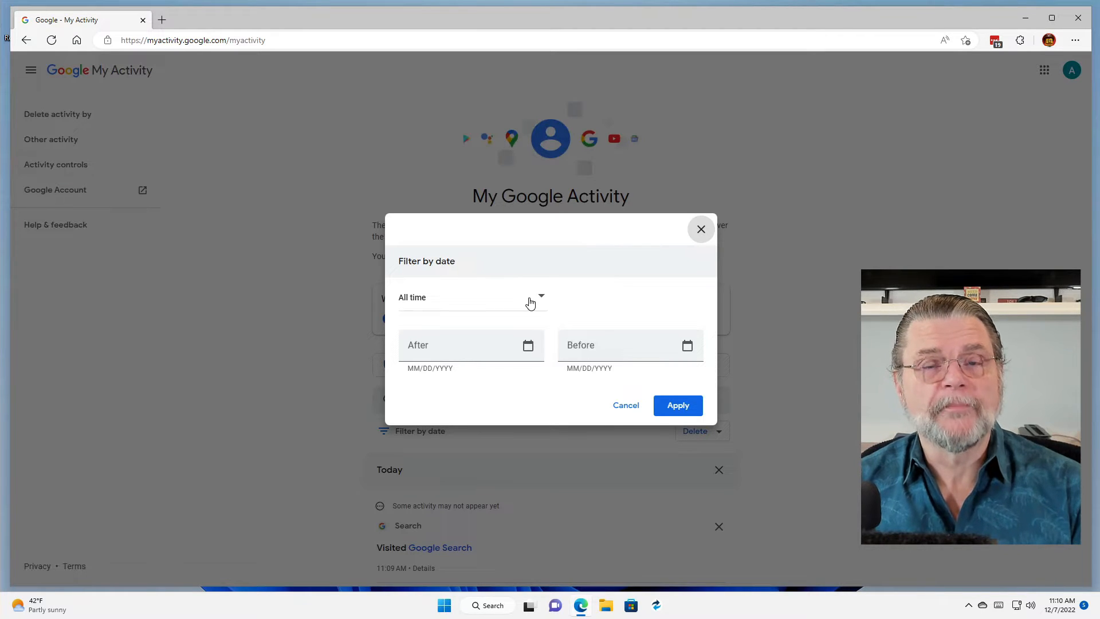
mouse_move(626, 406)
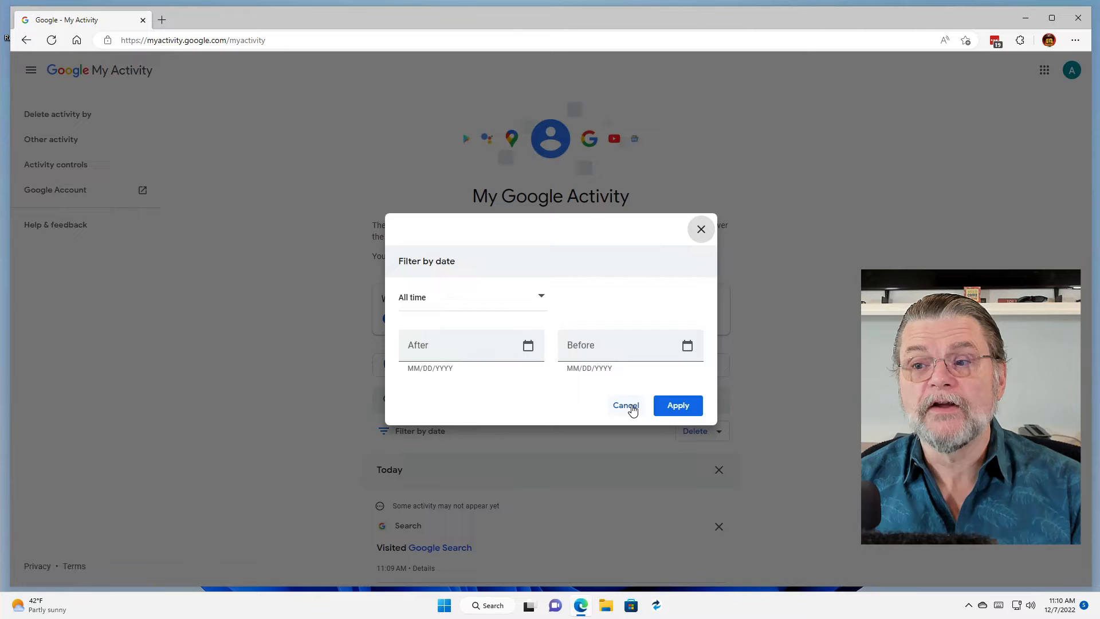
left_click(625, 406)
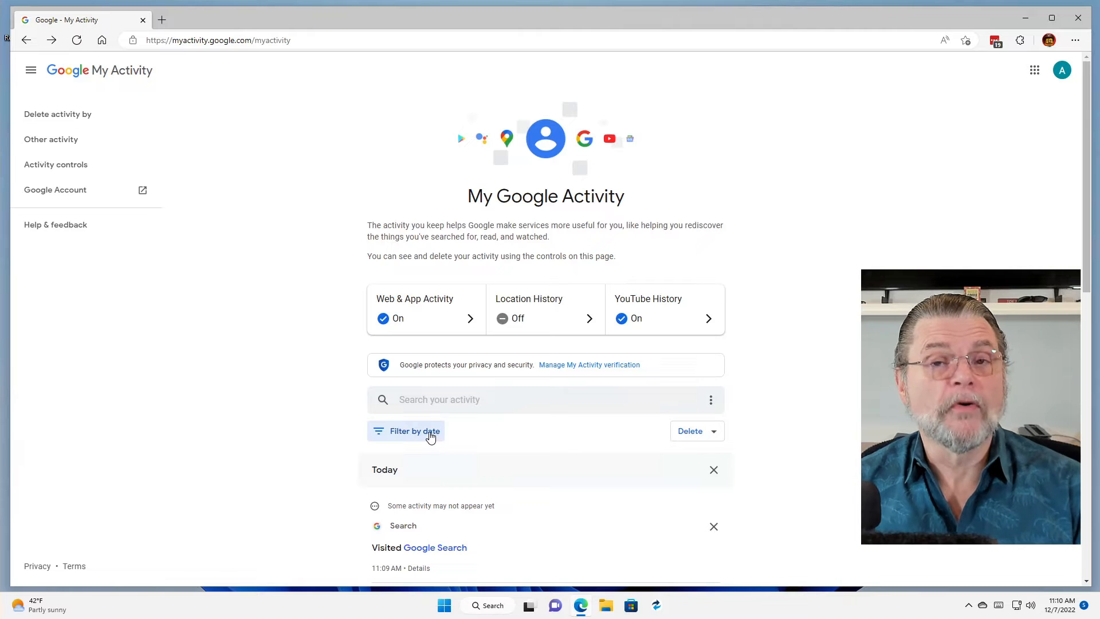
mouse_move(713, 437)
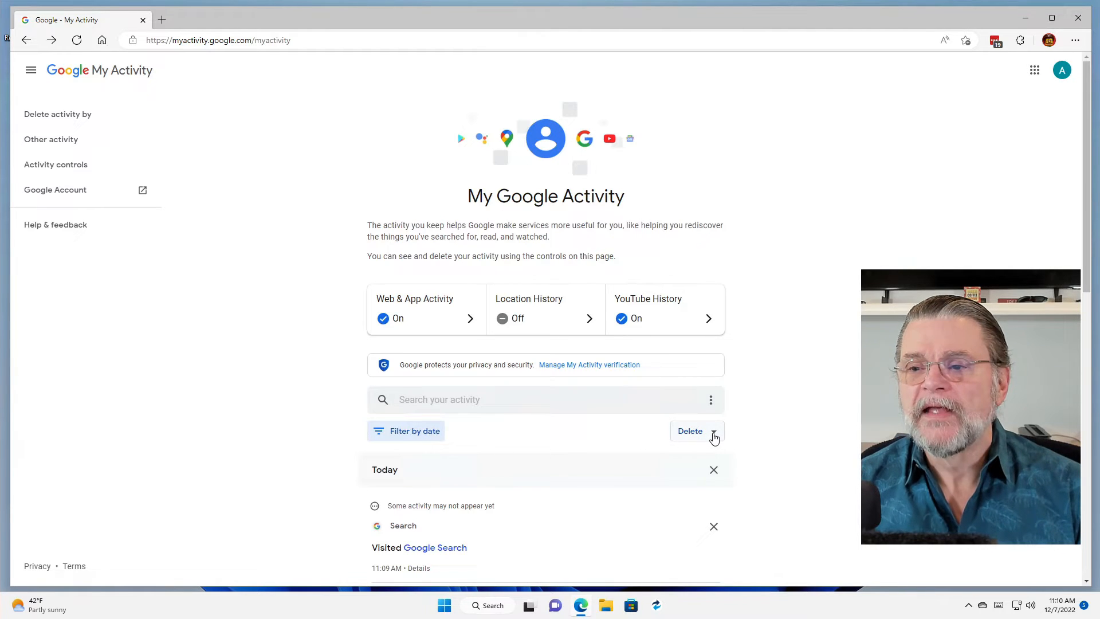
- Permanently delete Google activity for All time and acknowledge the completion notice
left_click(690, 431)
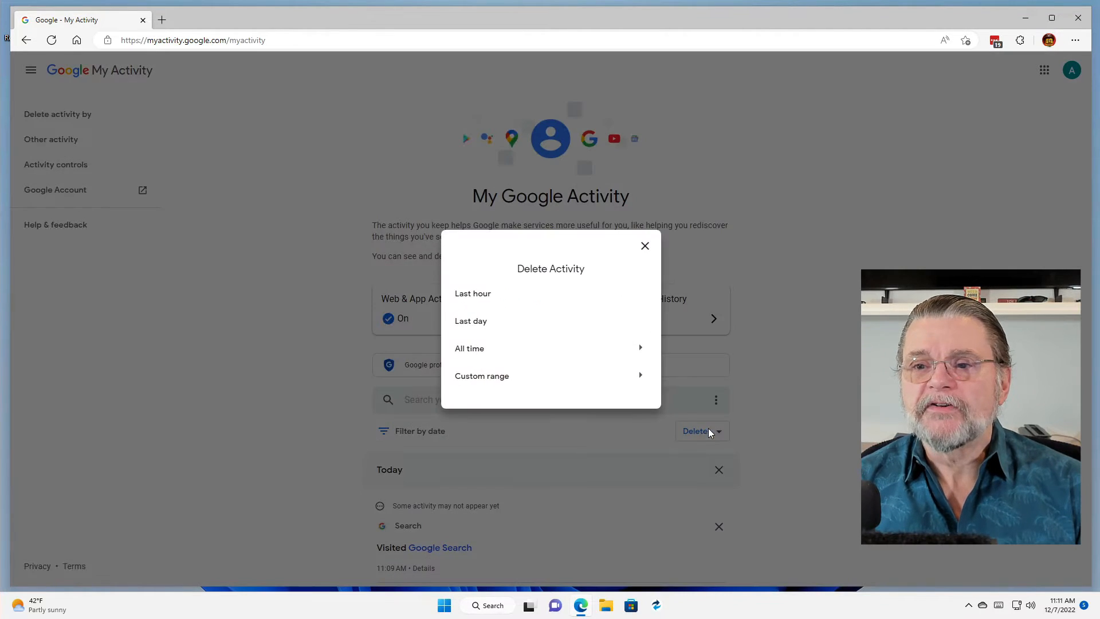
mouse_move(560, 399)
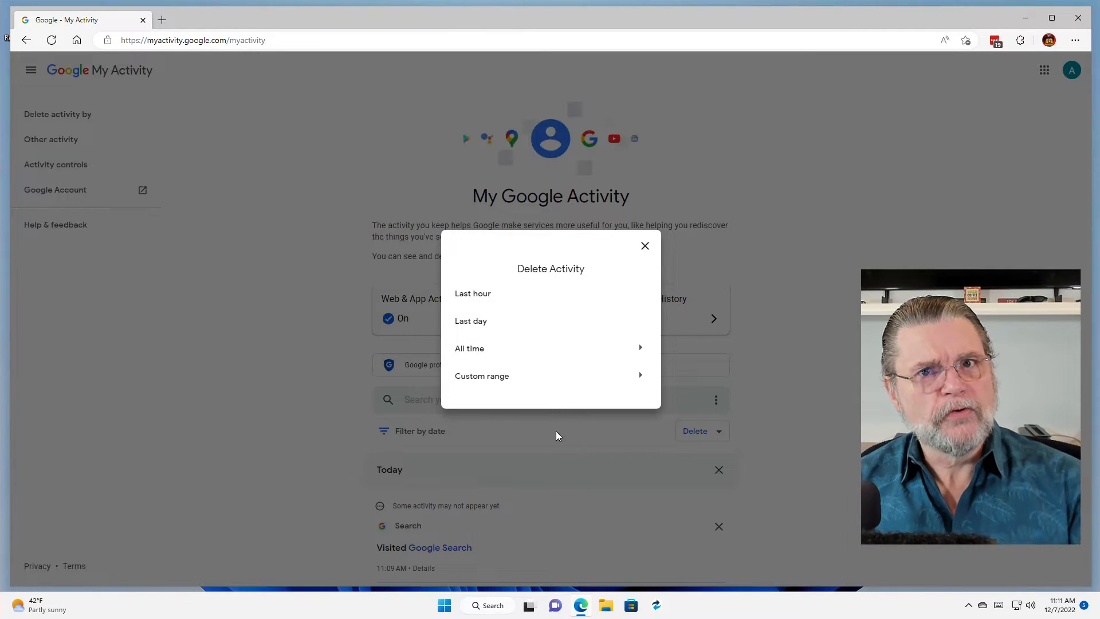
mouse_move(537, 387)
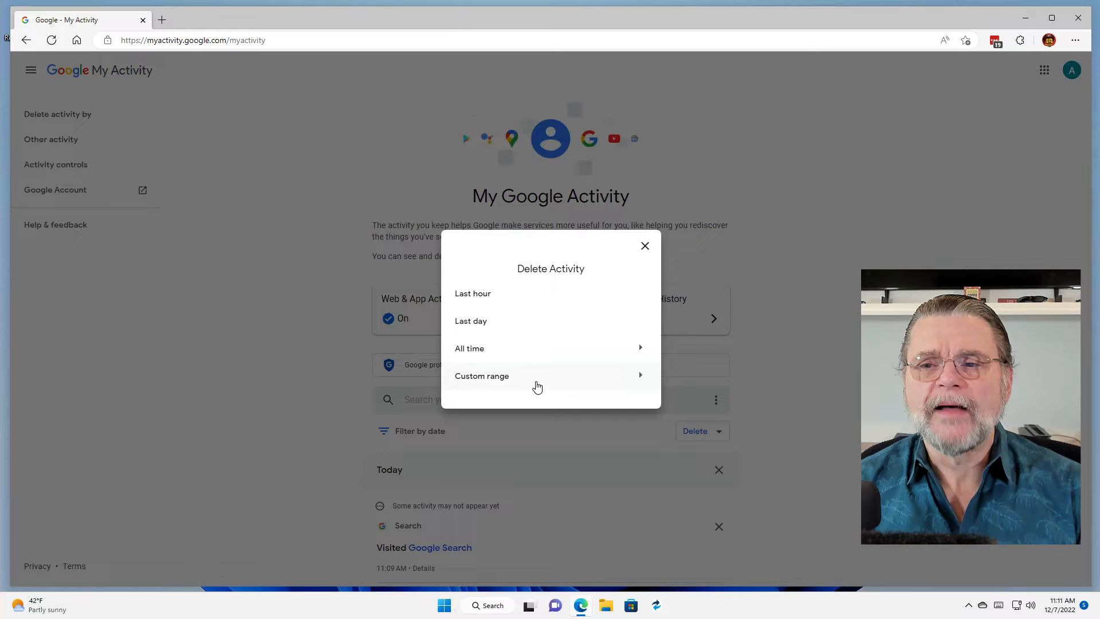
mouse_move(516, 348)
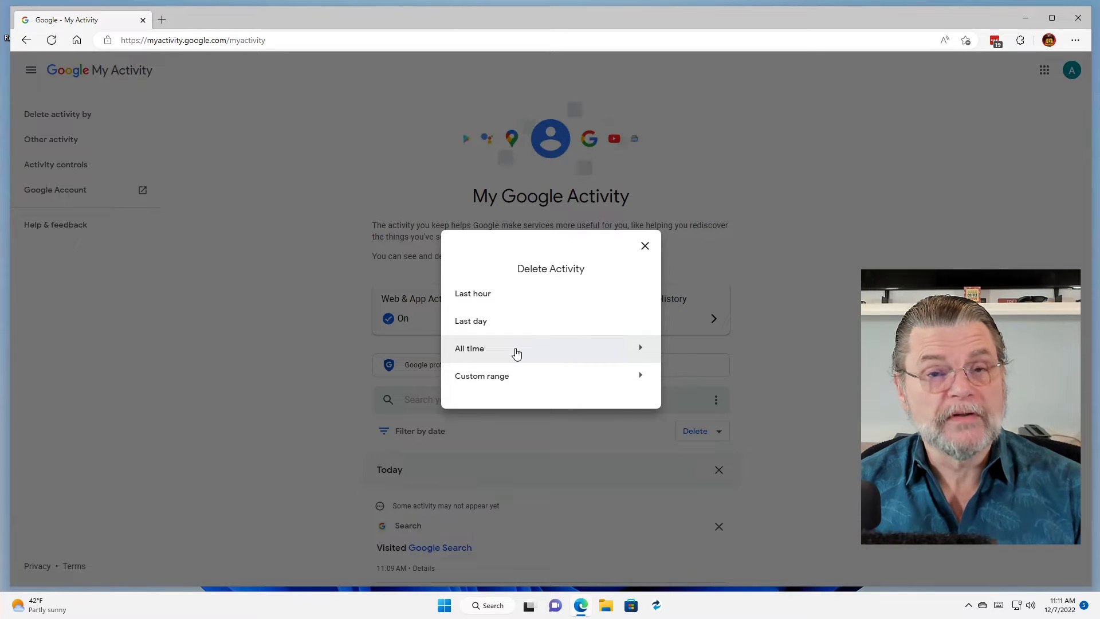
left_click(469, 348)
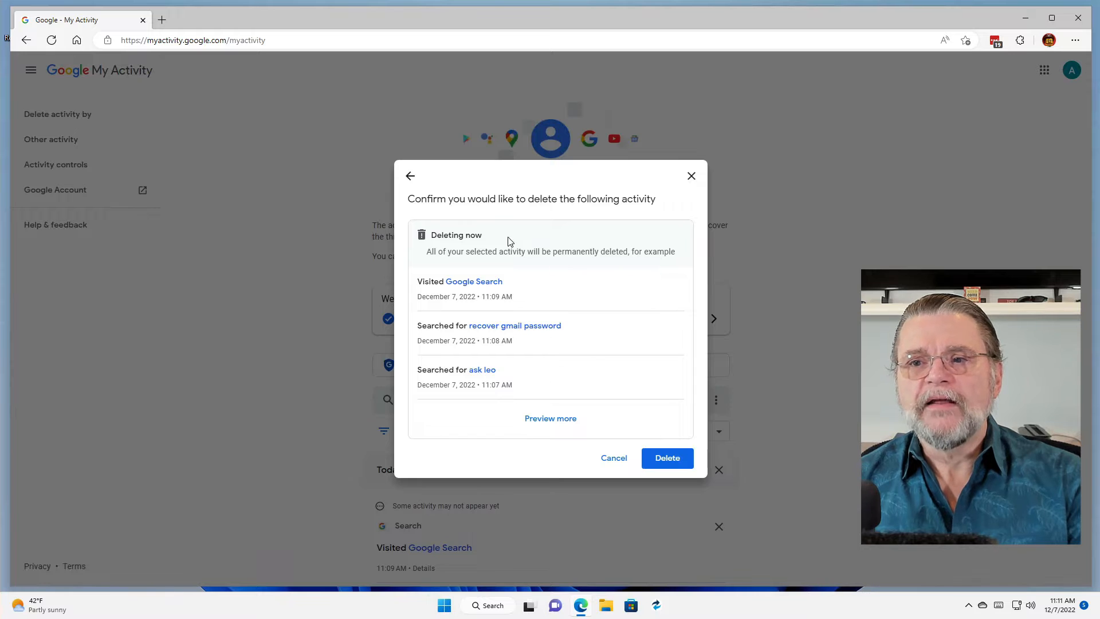
mouse_move(578, 415)
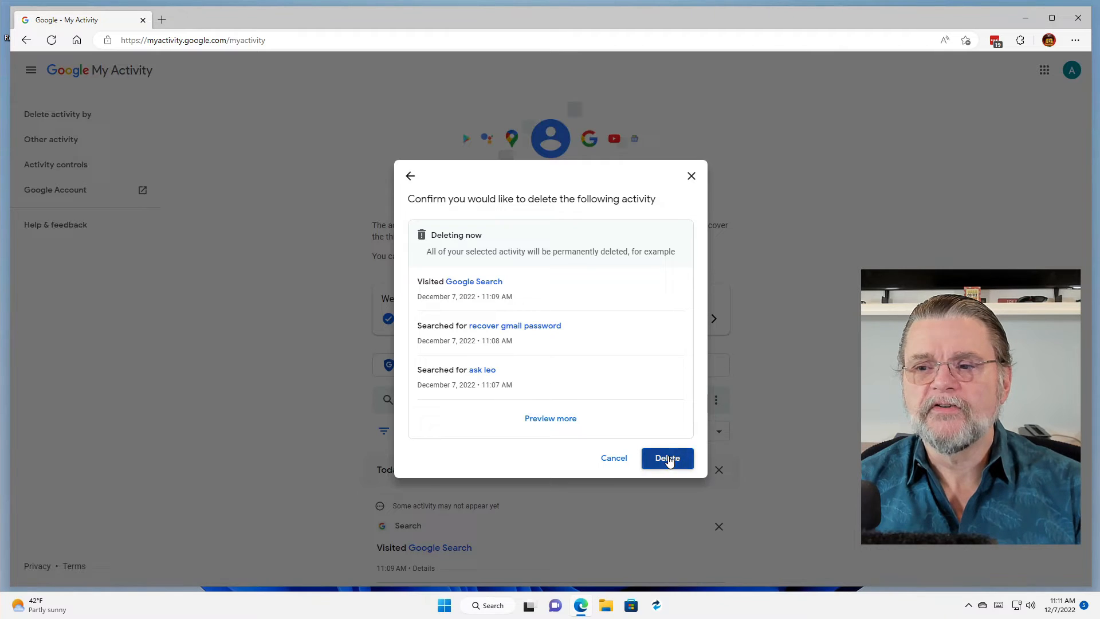
left_click(666, 458)
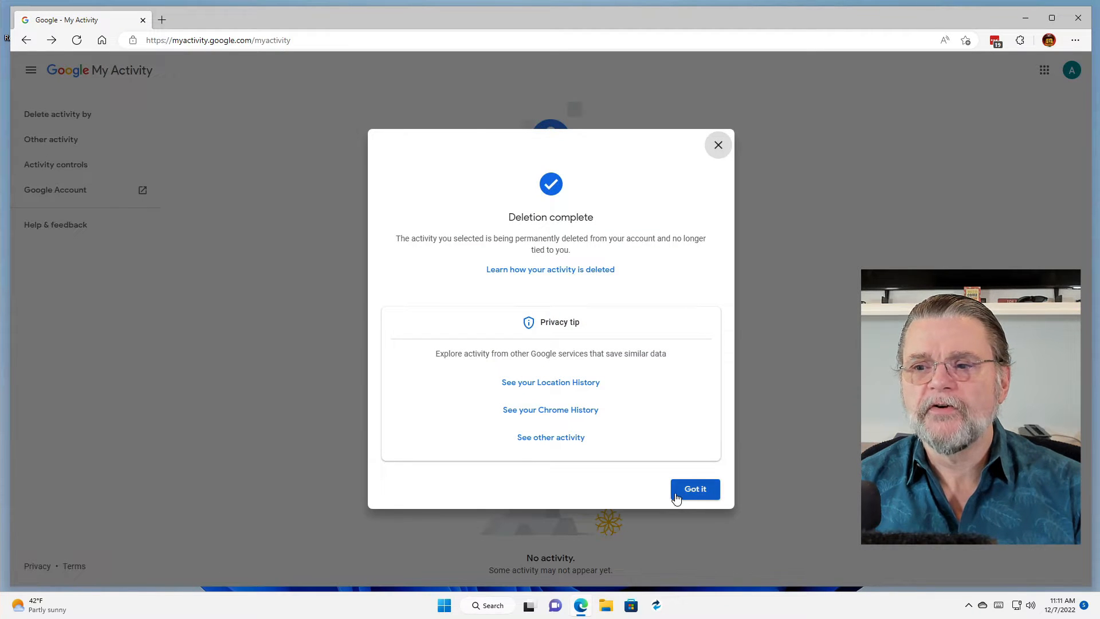
left_click(694, 488)
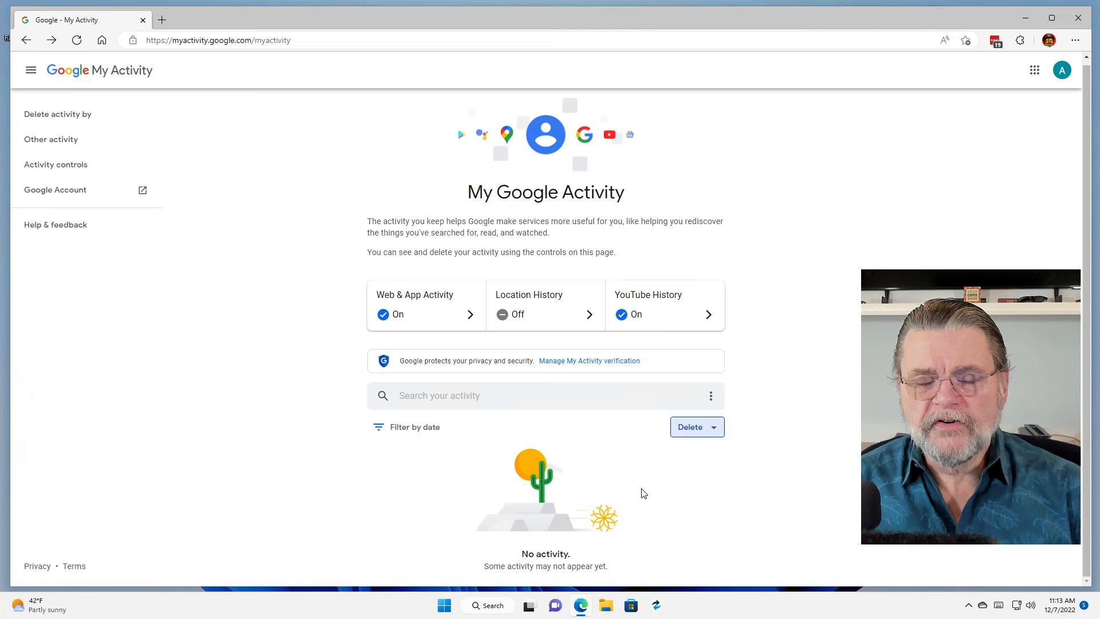
mouse_move(1045, 141)
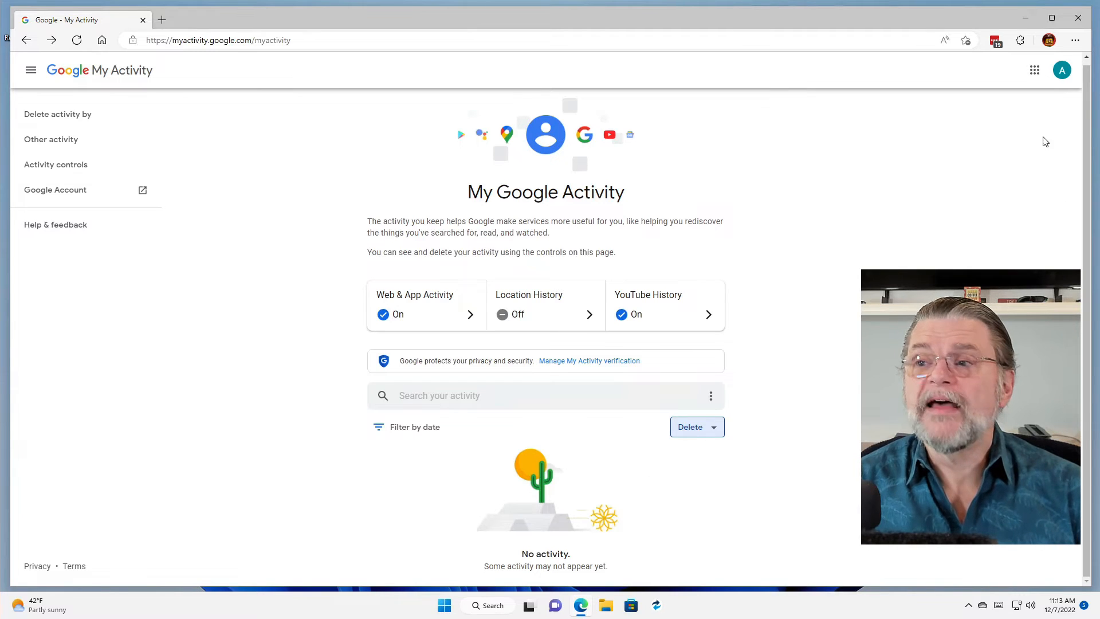
mouse_move(1062, 69)
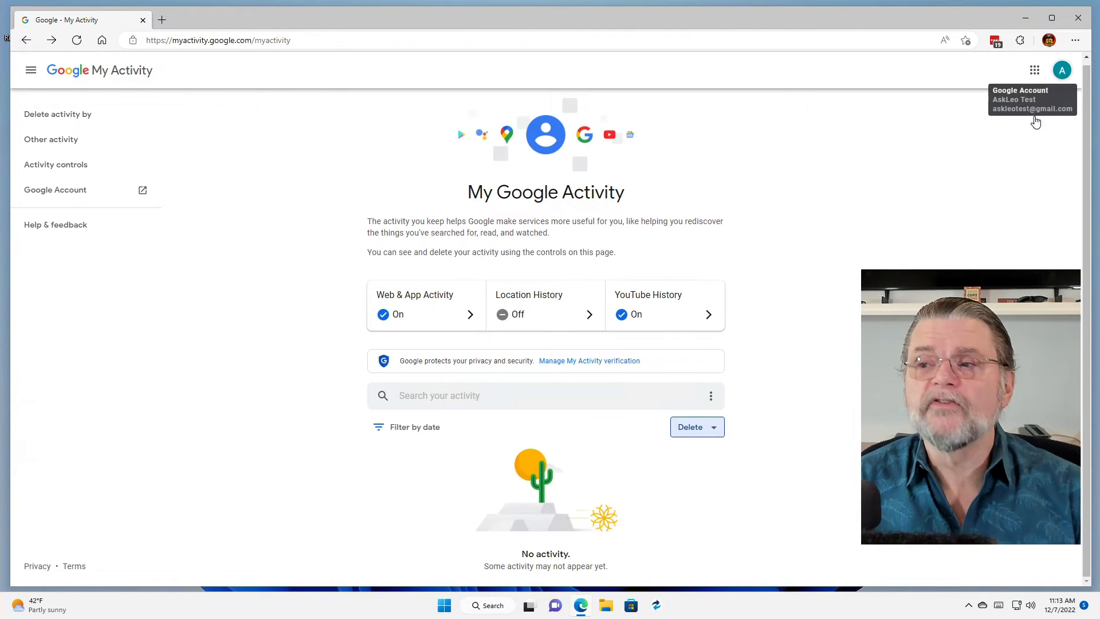
- Sign out of the Google account from the top-right avatar menu
left_click(1062, 70)
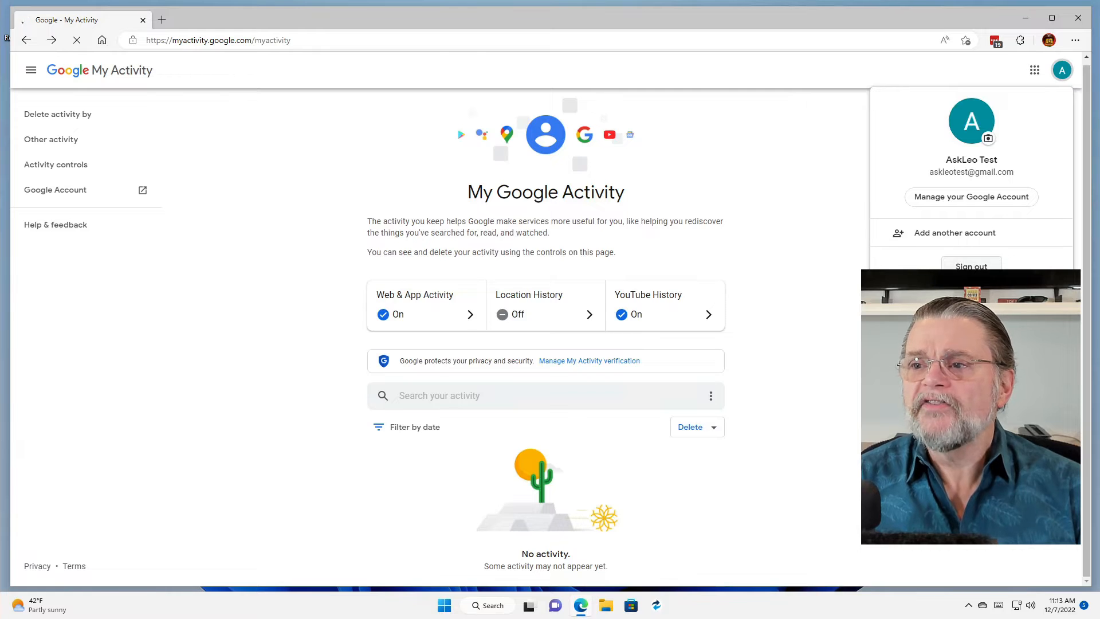
left_click(971, 266)
type("g")
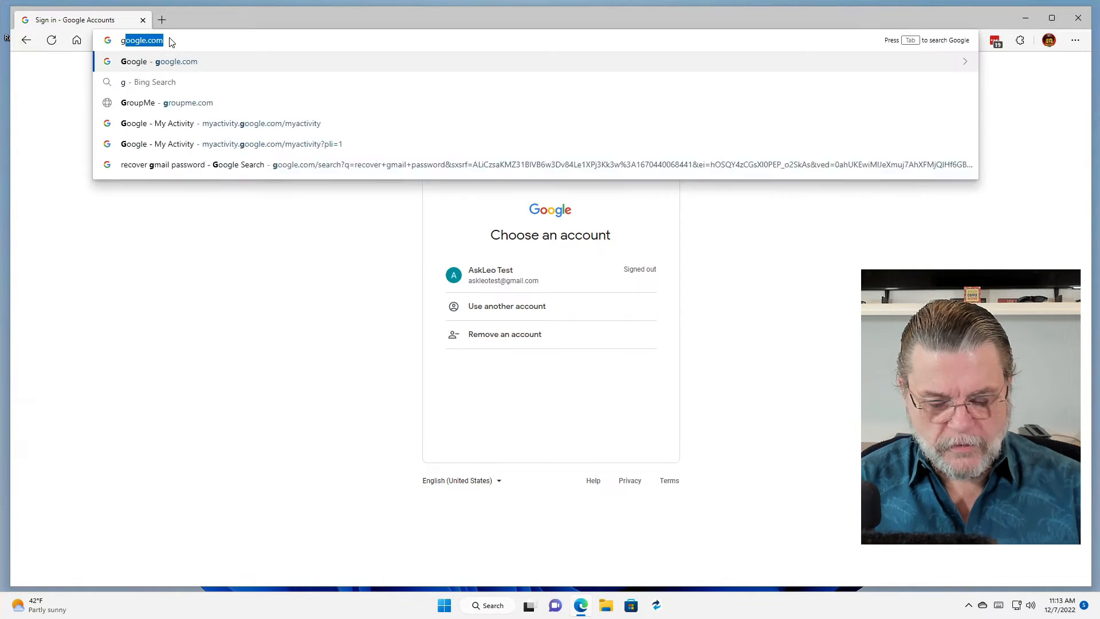
- Load google.com signed out, showing a sign-in option instead of a profile
key("Return")
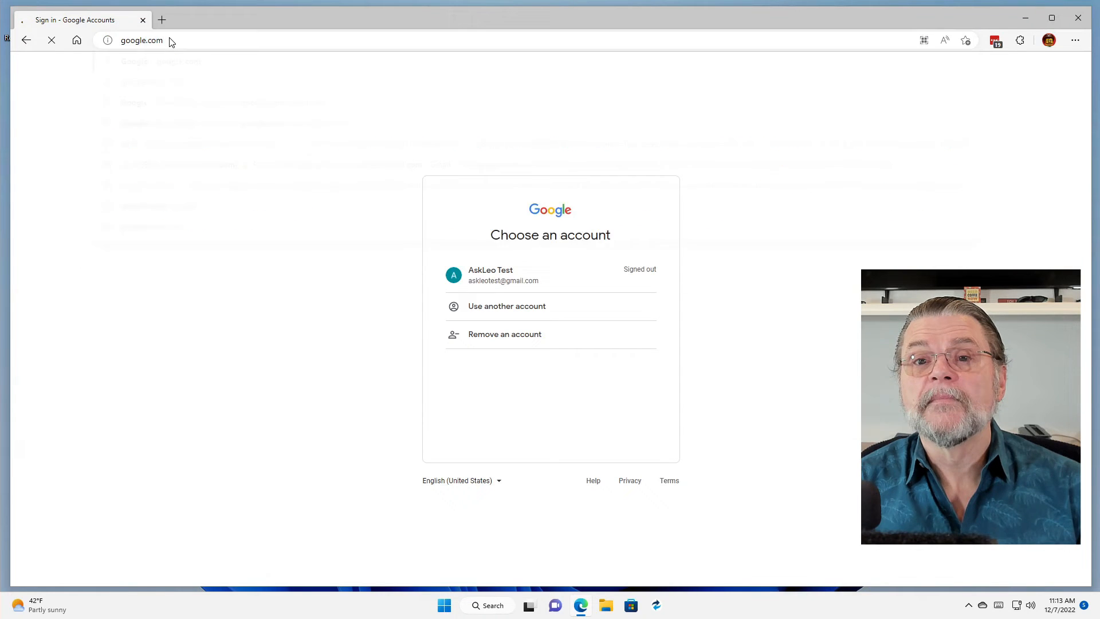
left_click(26, 41)
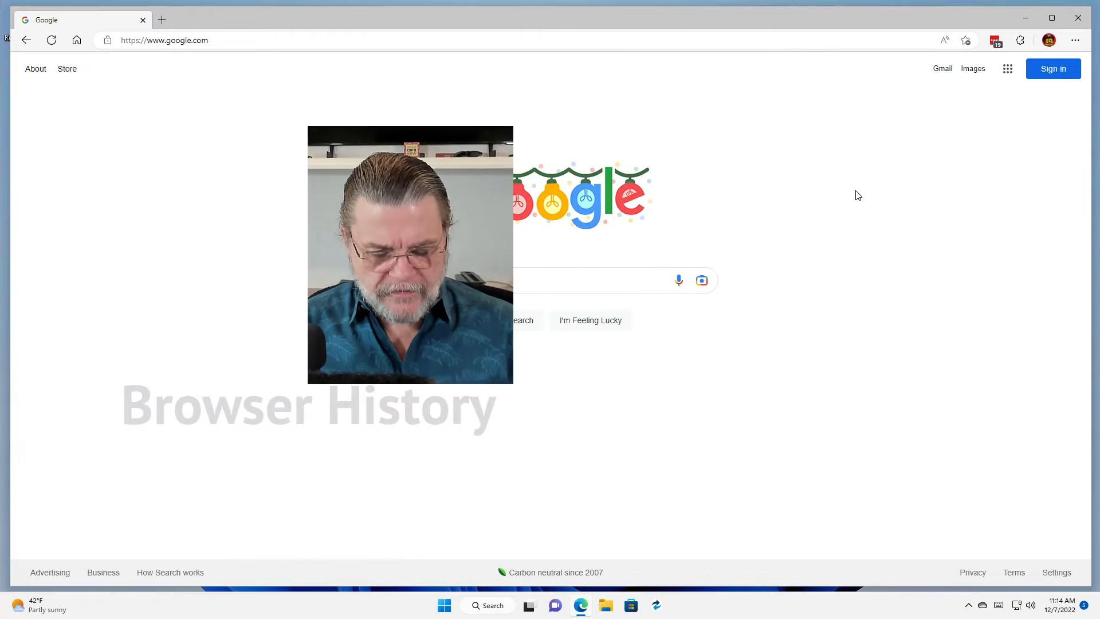
- Open Edge's full history page from the History panel and scroll the visits
left_click(1023, 40)
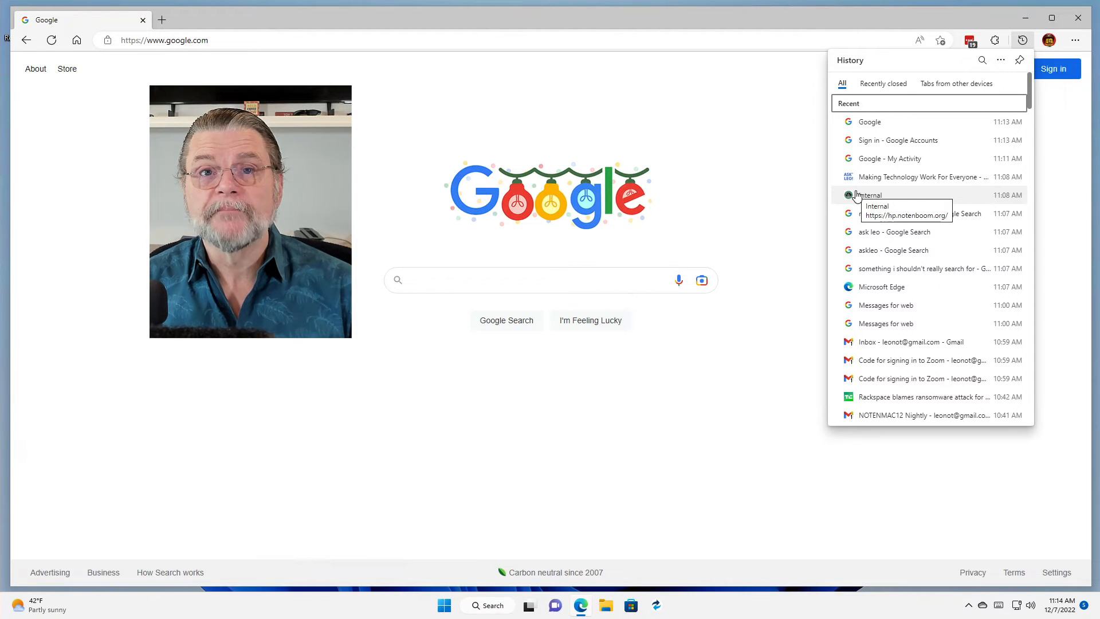
mouse_move(937, 177)
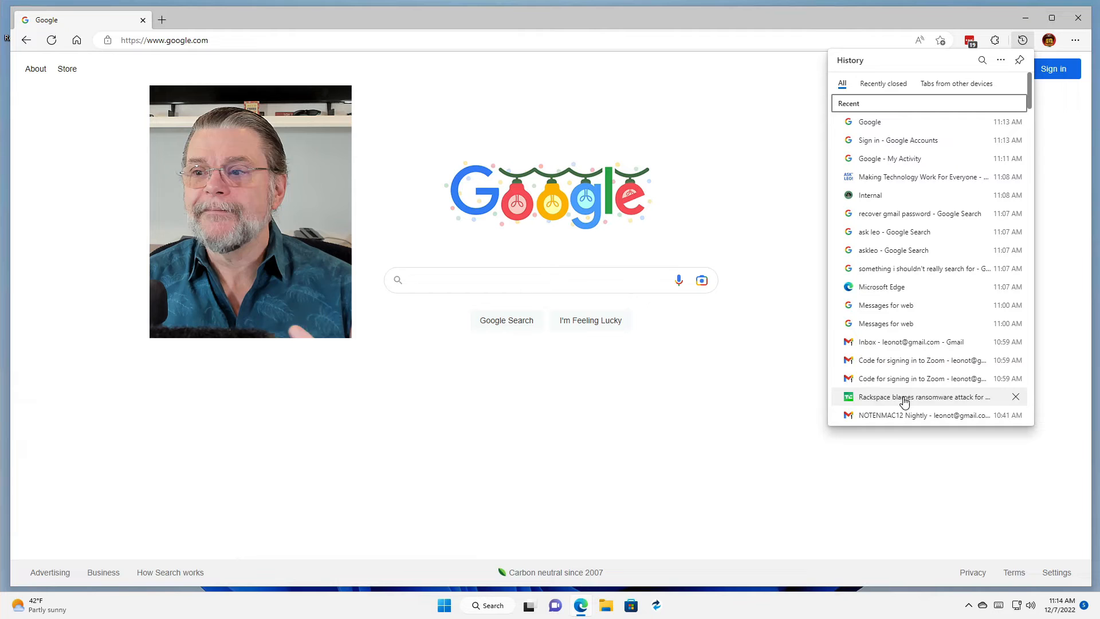
mouse_move(805, 385)
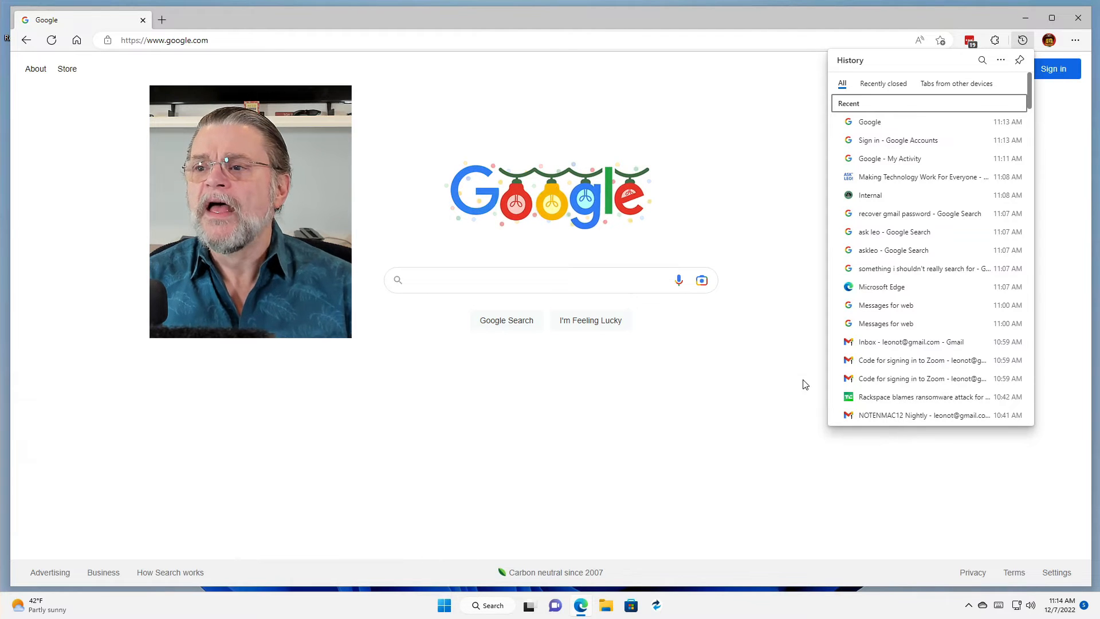
mouse_move(757, 177)
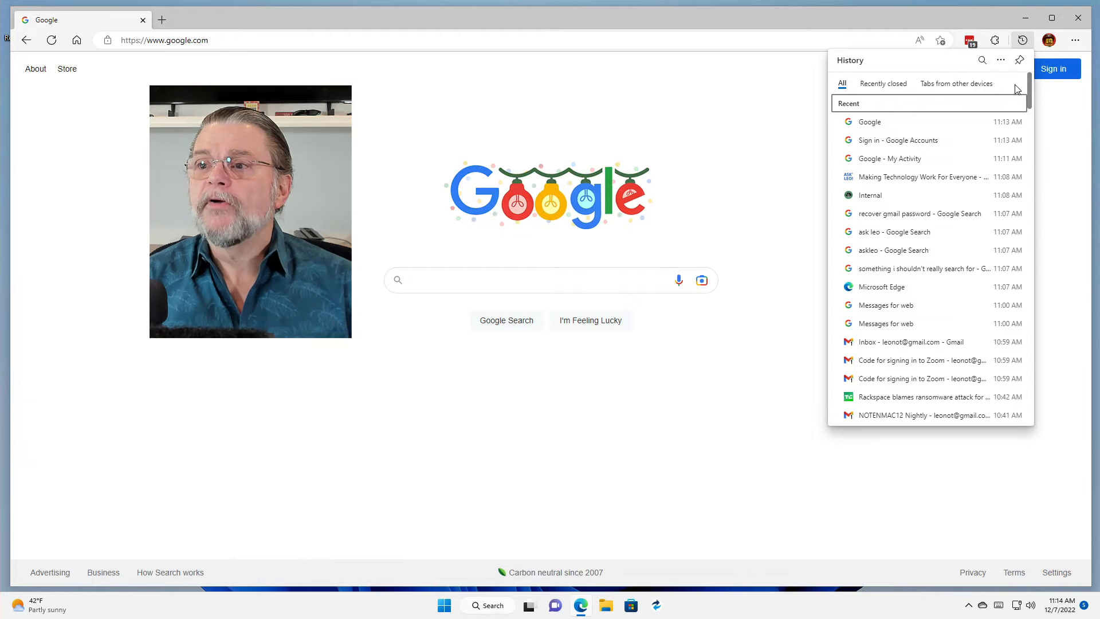
left_click(1002, 60)
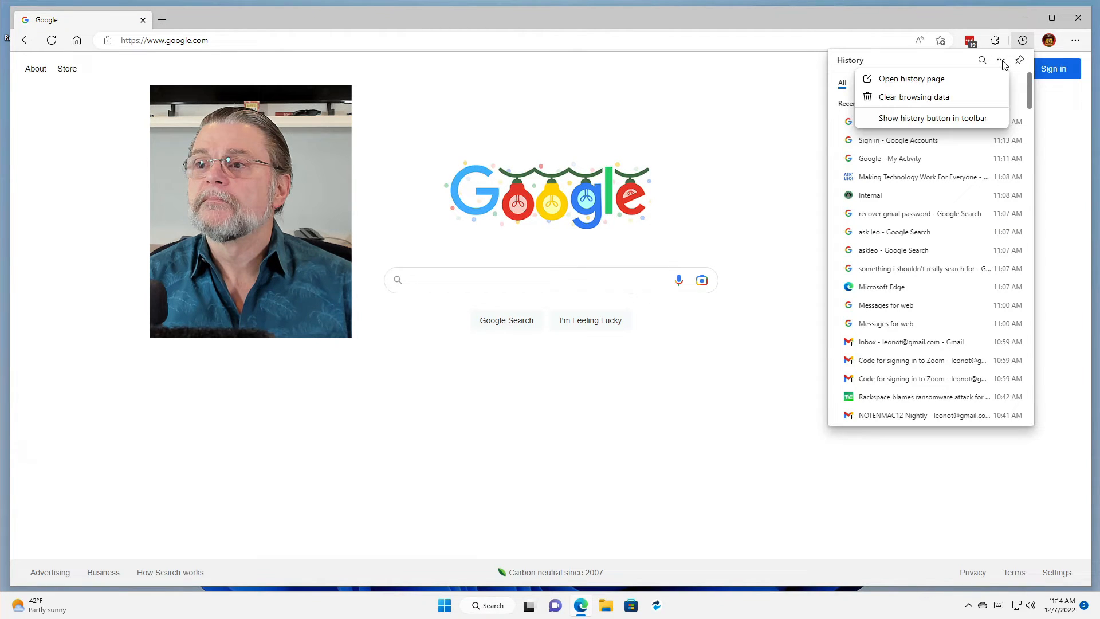
mouse_move(913, 78)
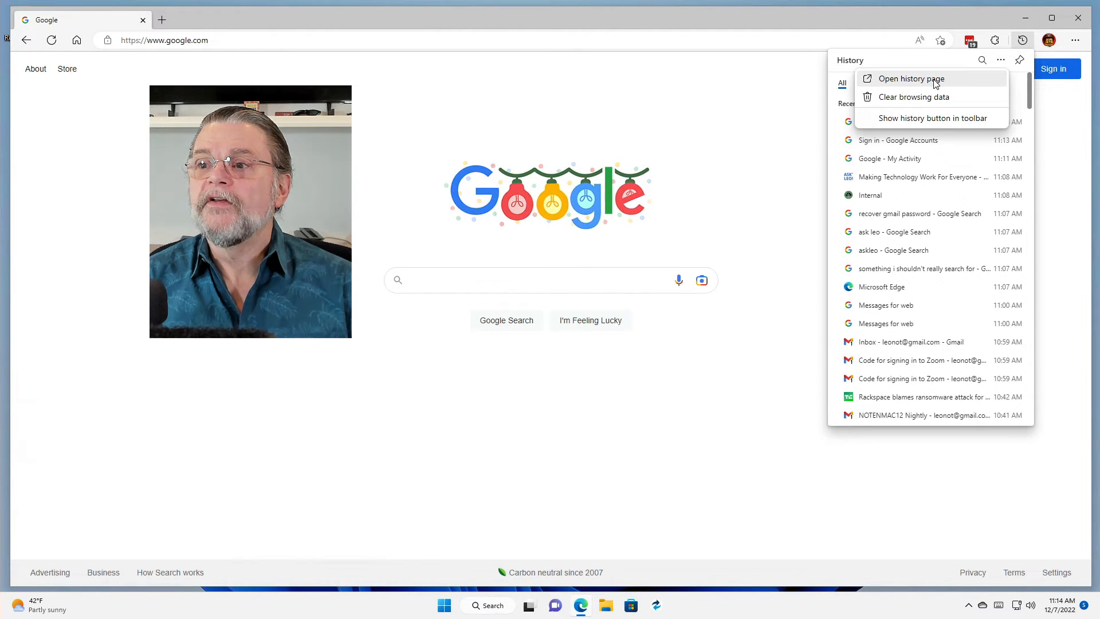
left_click(913, 78)
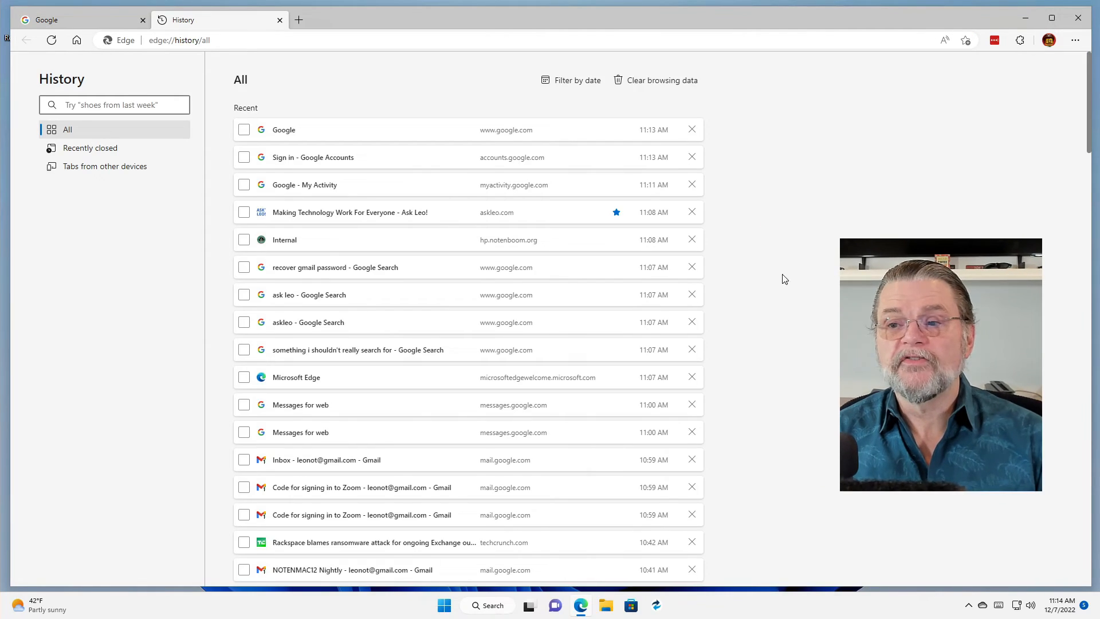
scroll("down", 3)
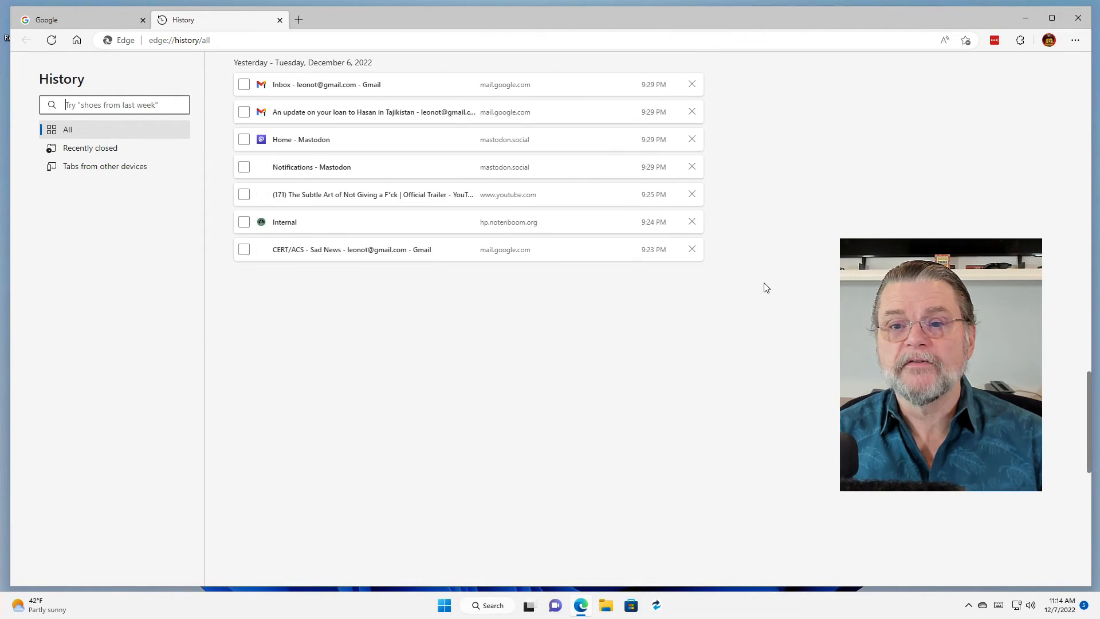
scroll("down", 3)
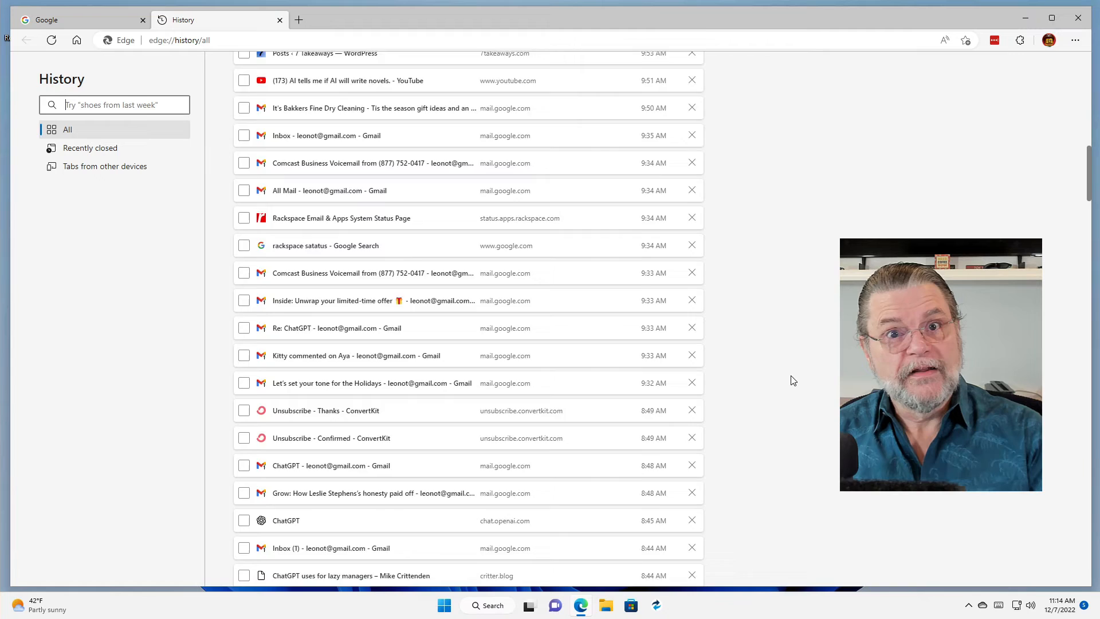
scroll("up", 3)
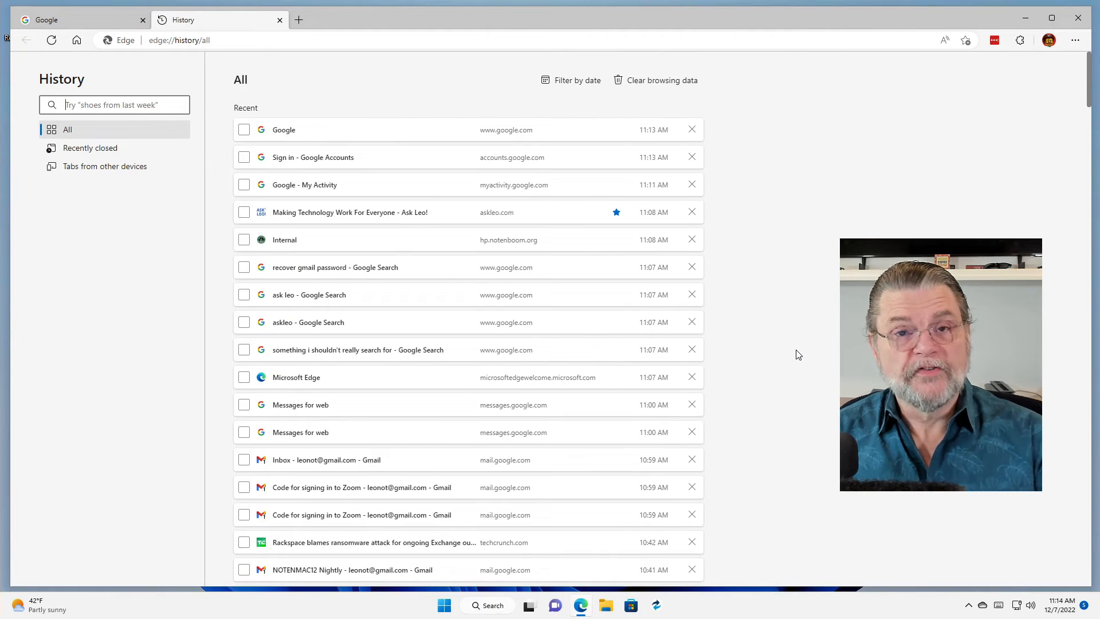
mouse_move(553, 10)
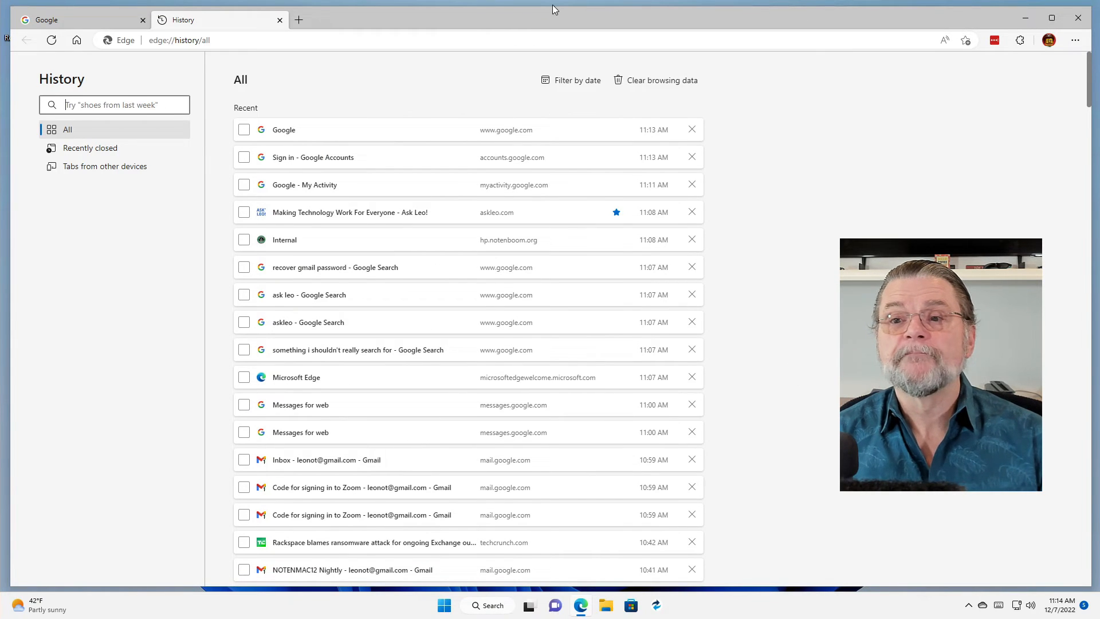
mouse_move(609, 104)
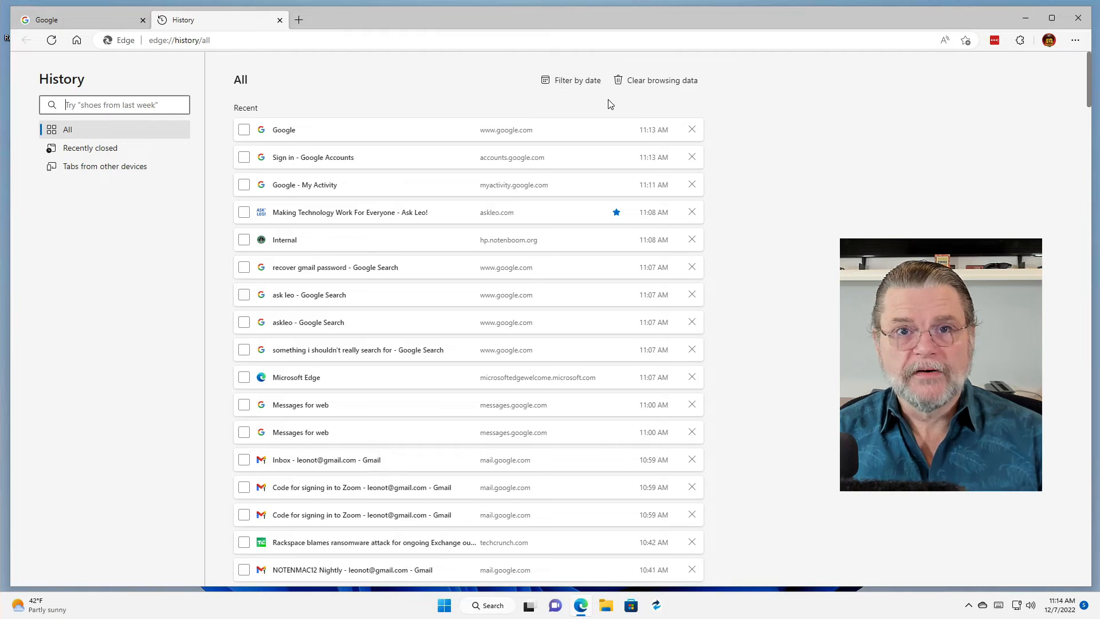
mouse_move(655, 80)
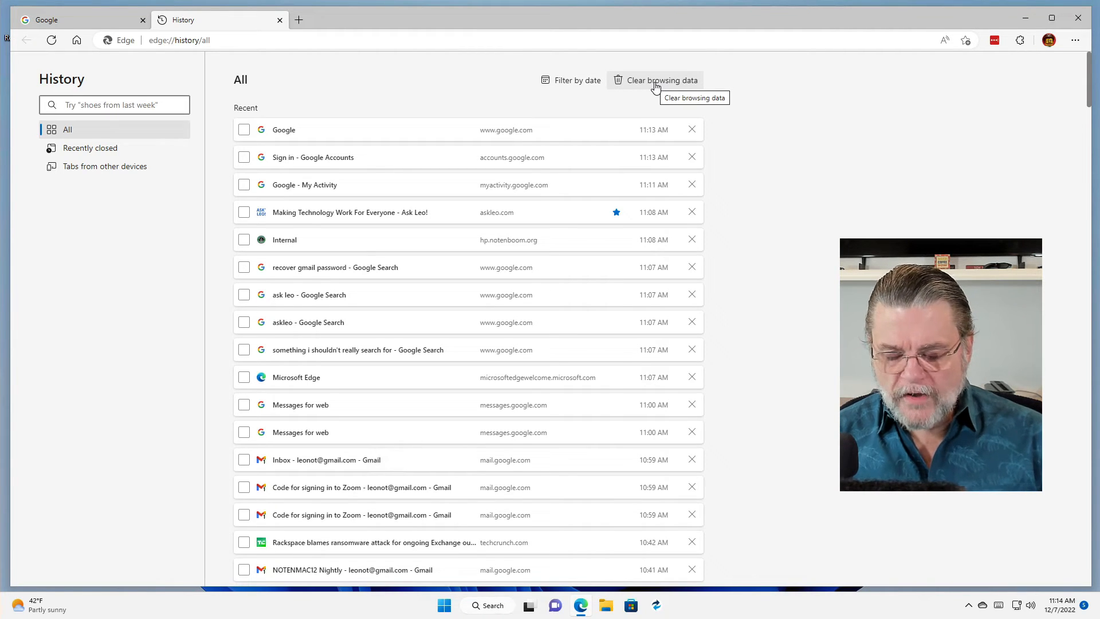
- Clear Edge browsing and download history for All time, keeping cookies and cached images
left_click(661, 80)
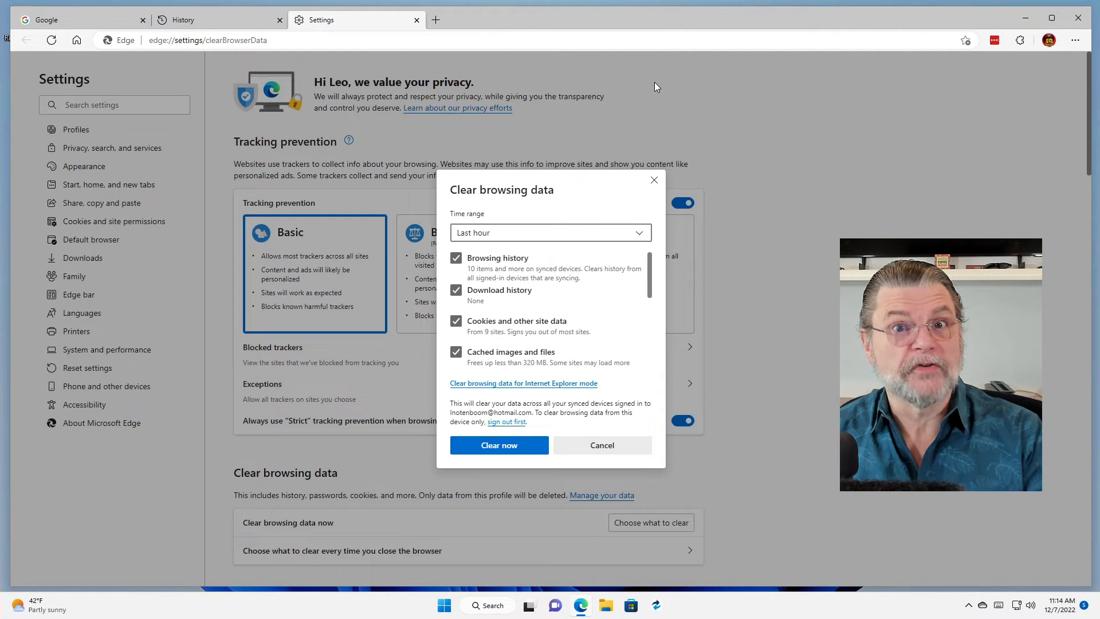
mouse_move(605, 110)
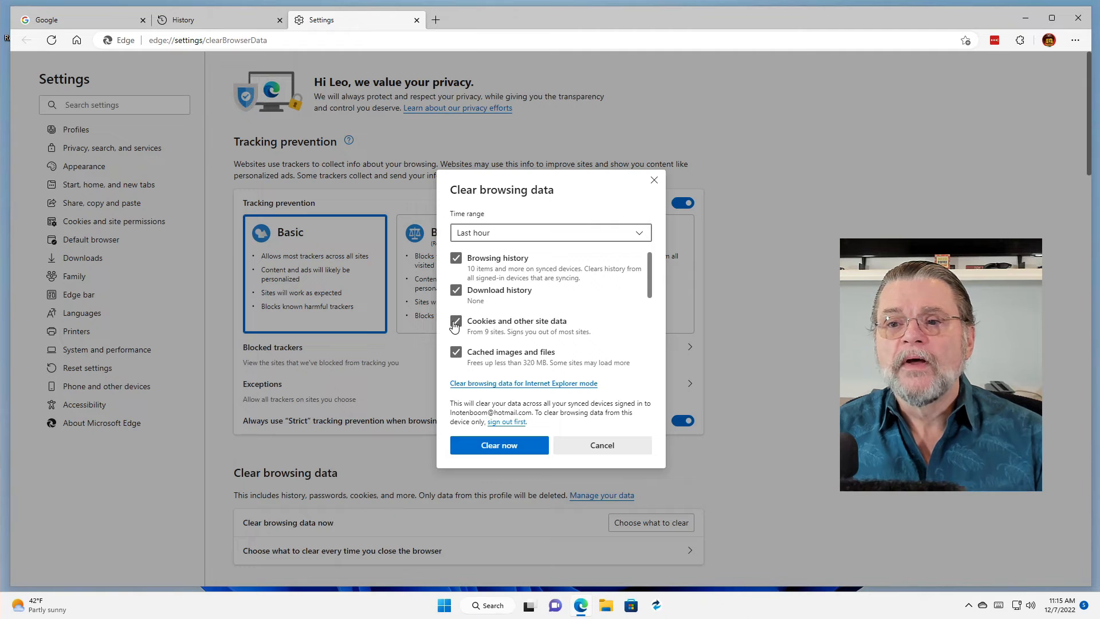
left_click(456, 321)
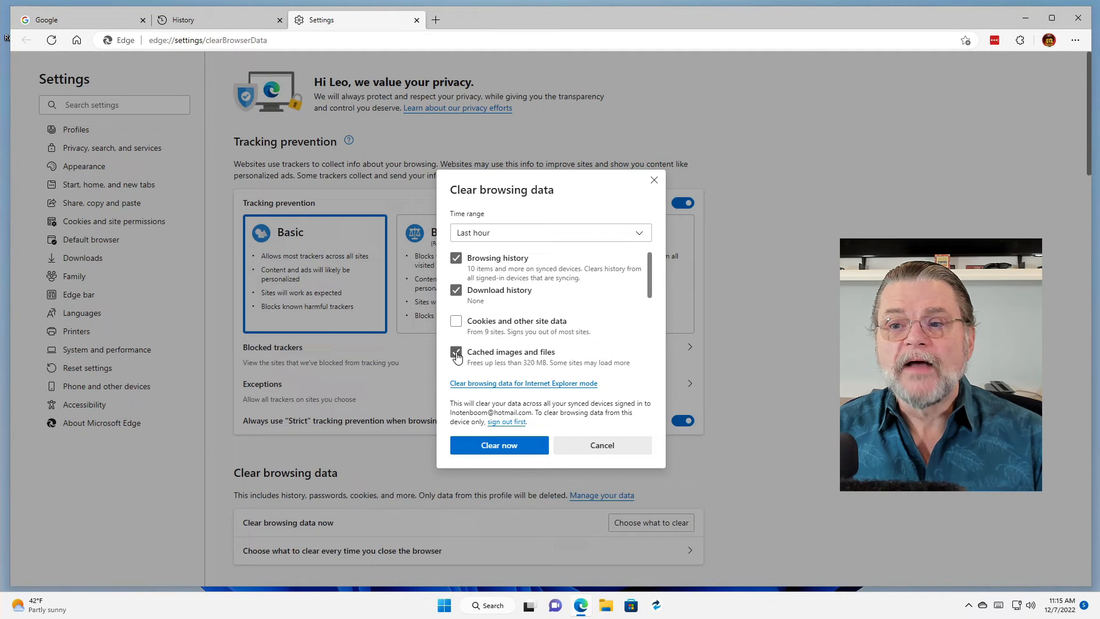
scroll("down", 3)
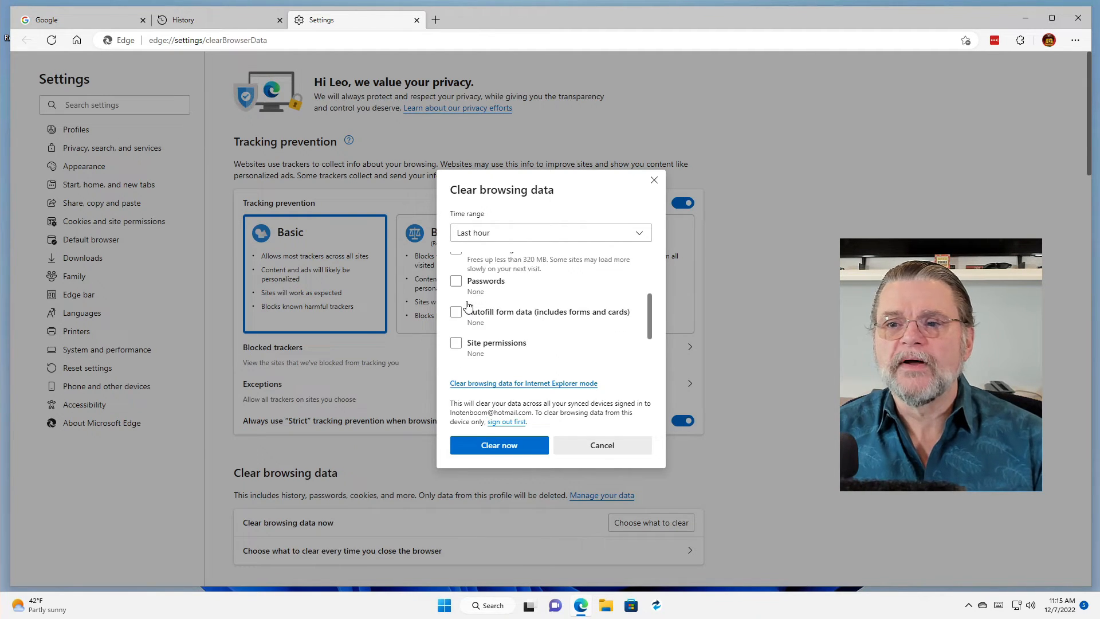
scroll("down", 3)
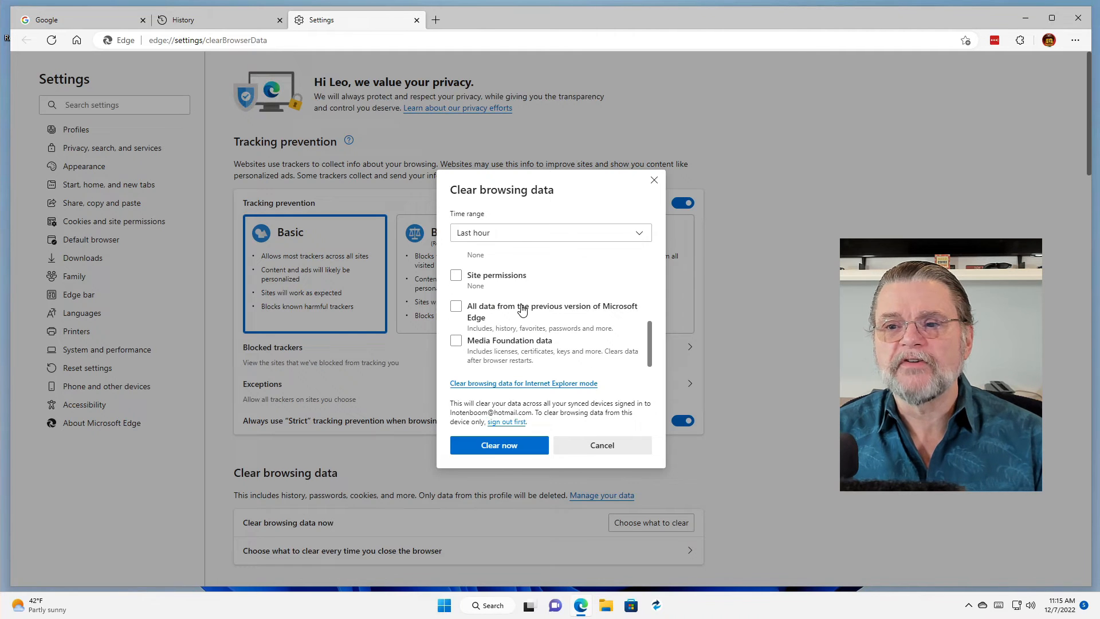
scroll("up", 3)
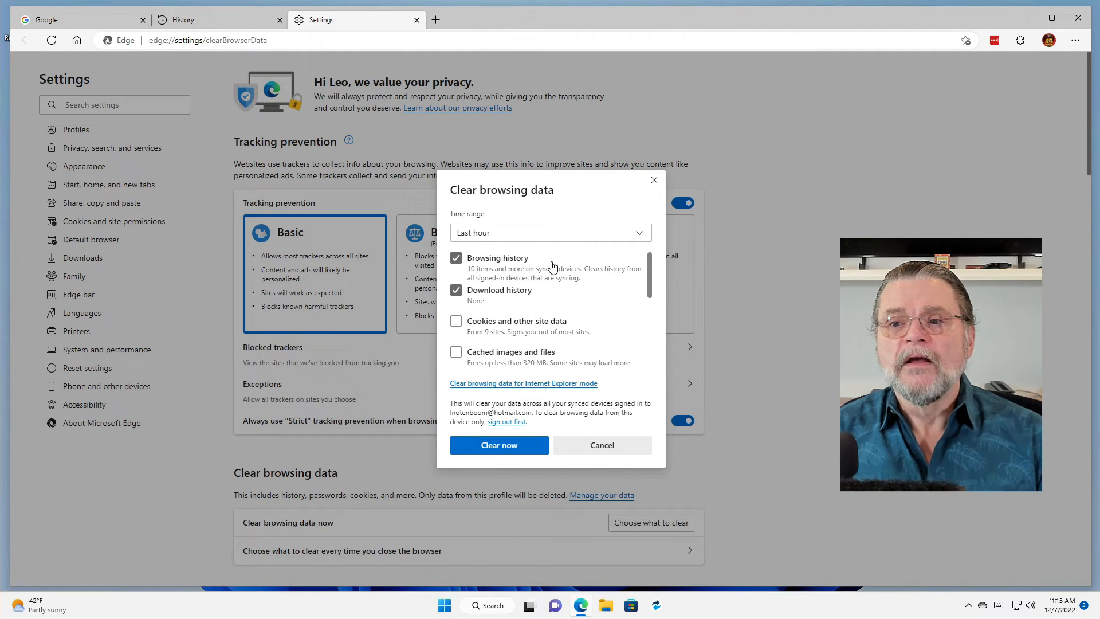
mouse_move(544, 309)
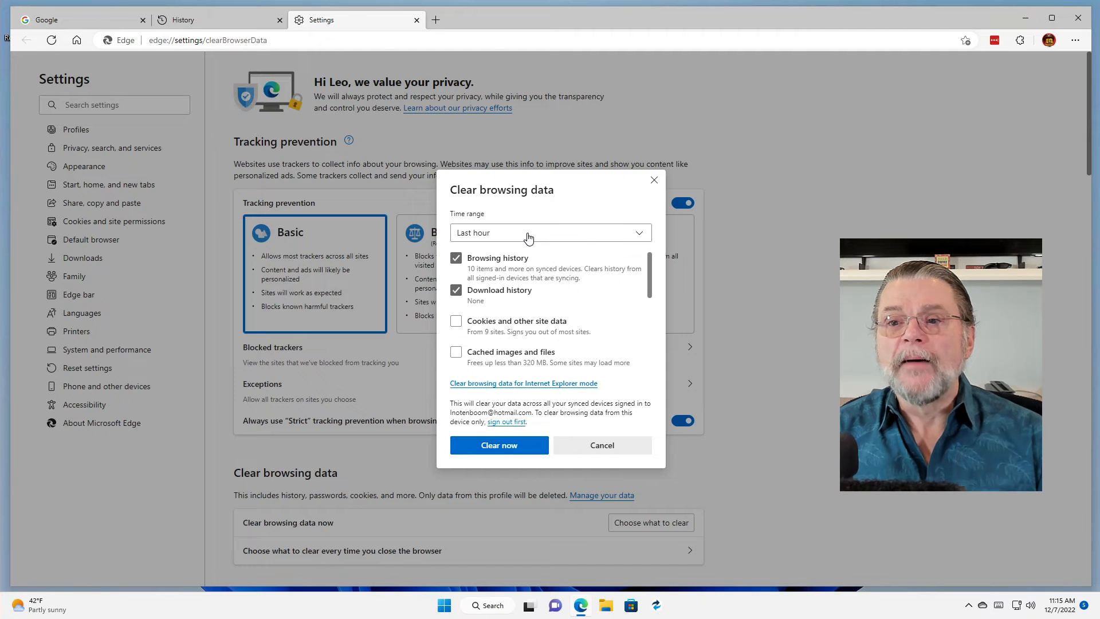
left_click(550, 232)
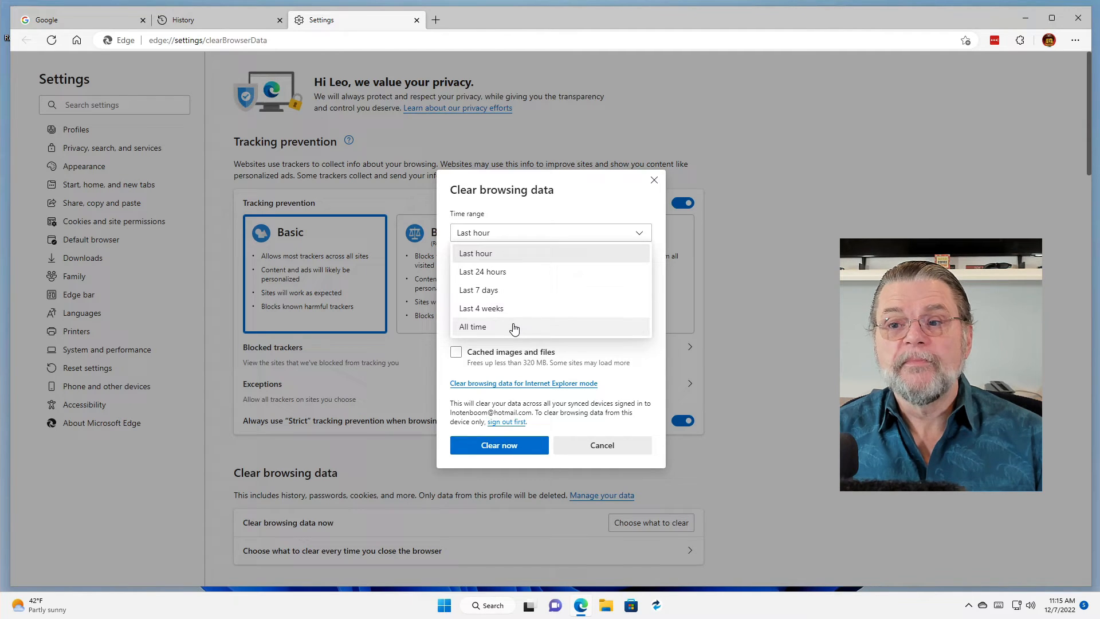
left_click(472, 326)
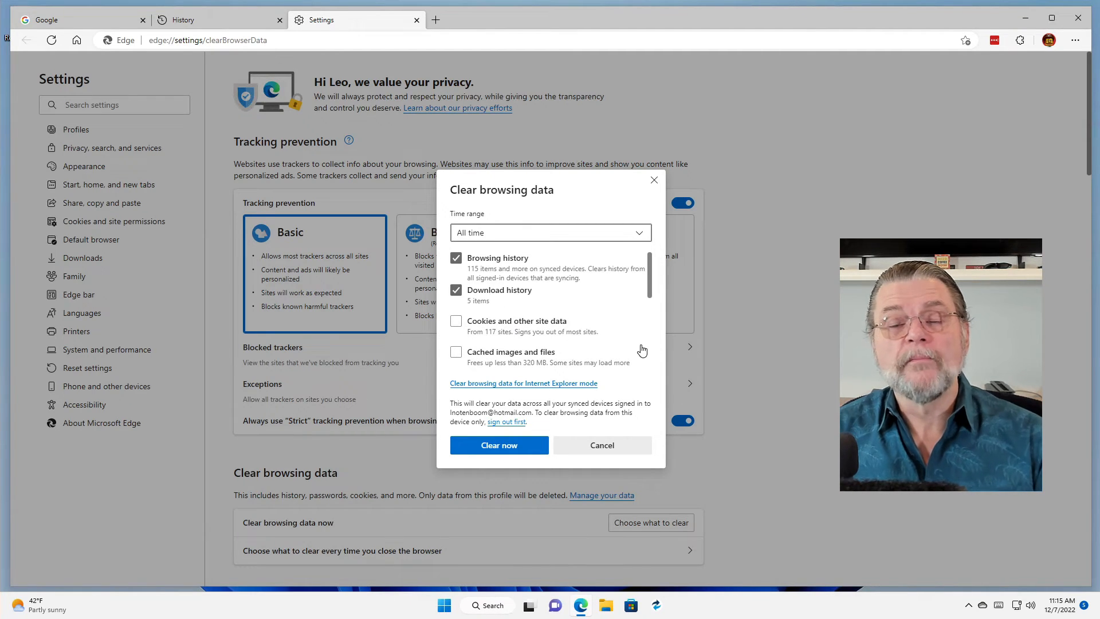
mouse_move(553, 409)
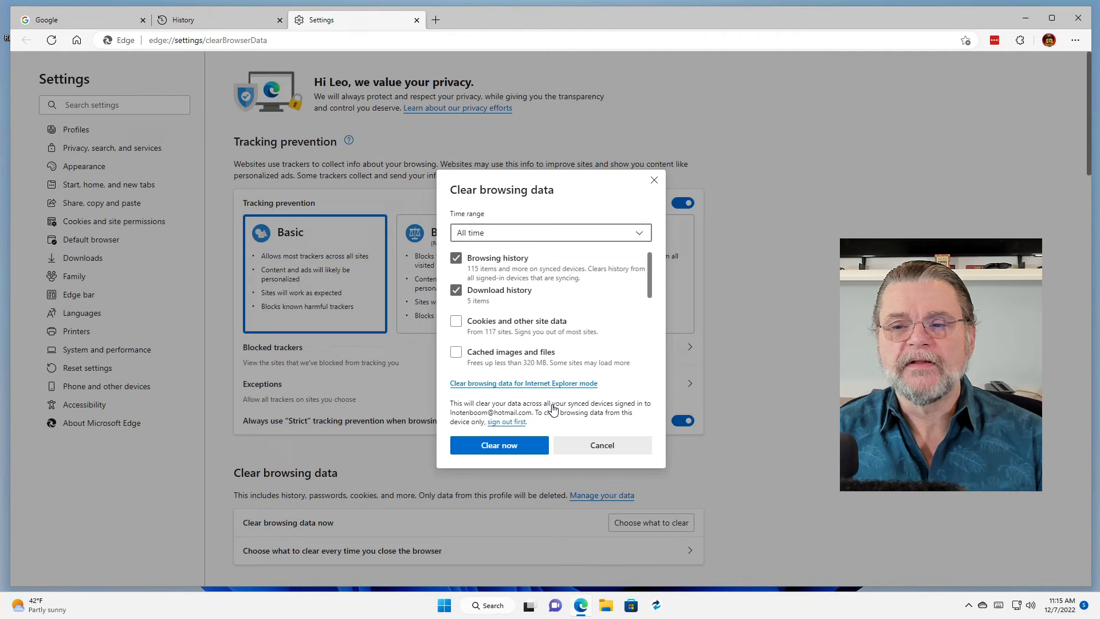
left_click(601, 445)
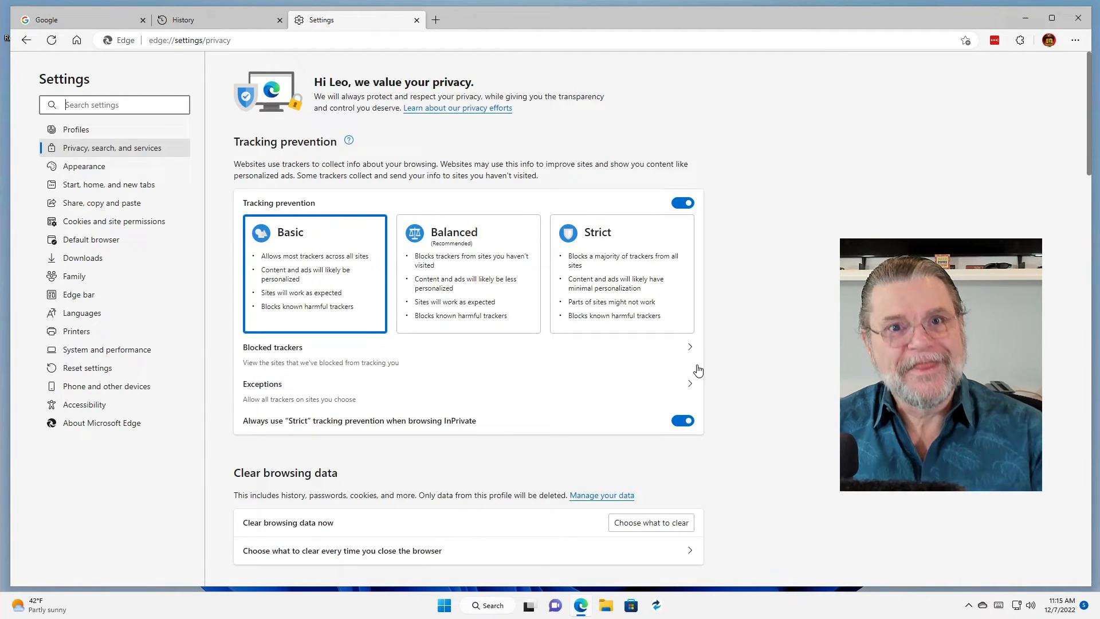
mouse_move(1012, 178)
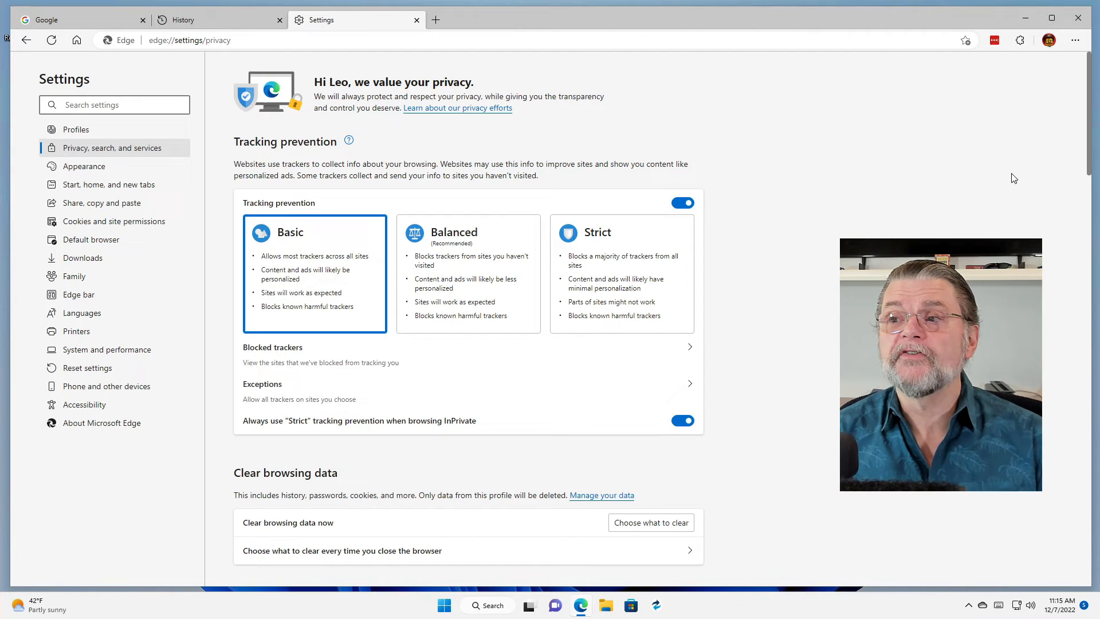
left_click(1049, 40)
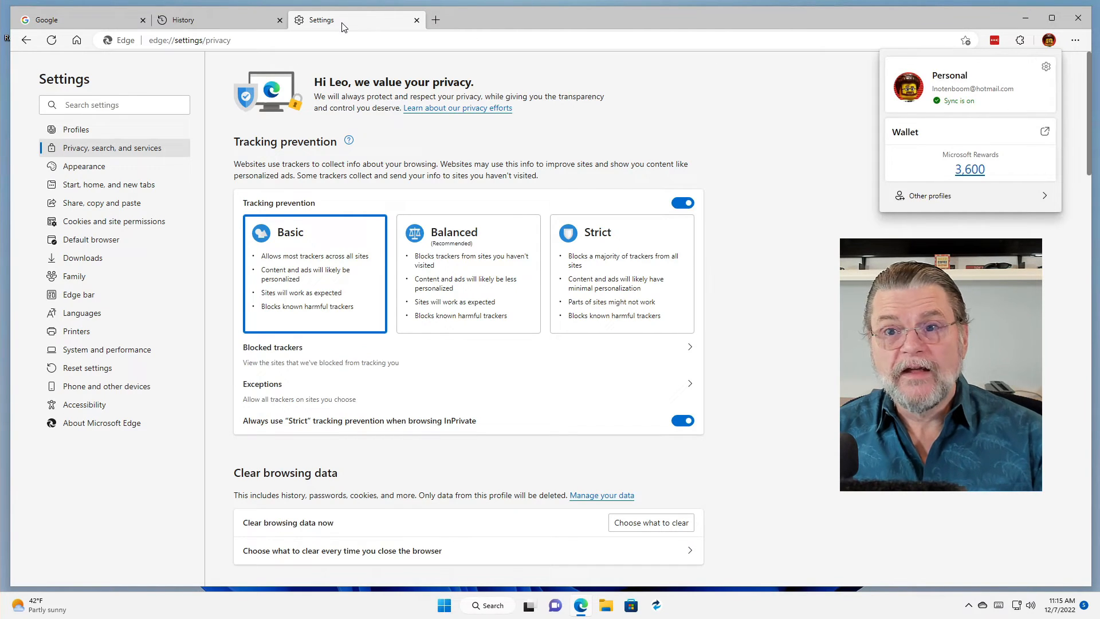
left_click(644, 134)
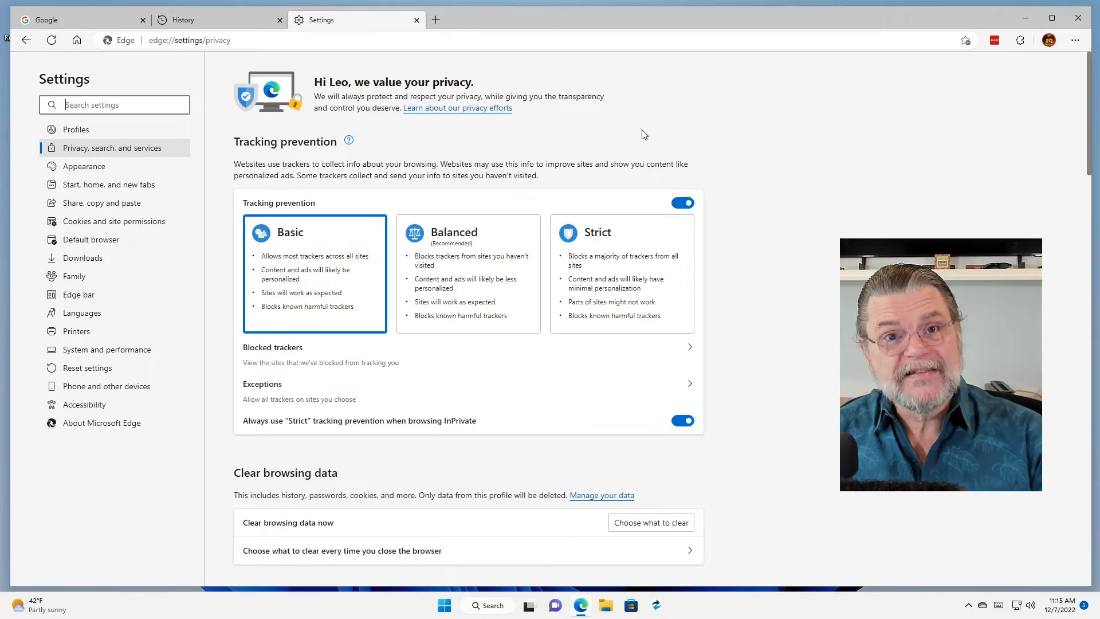